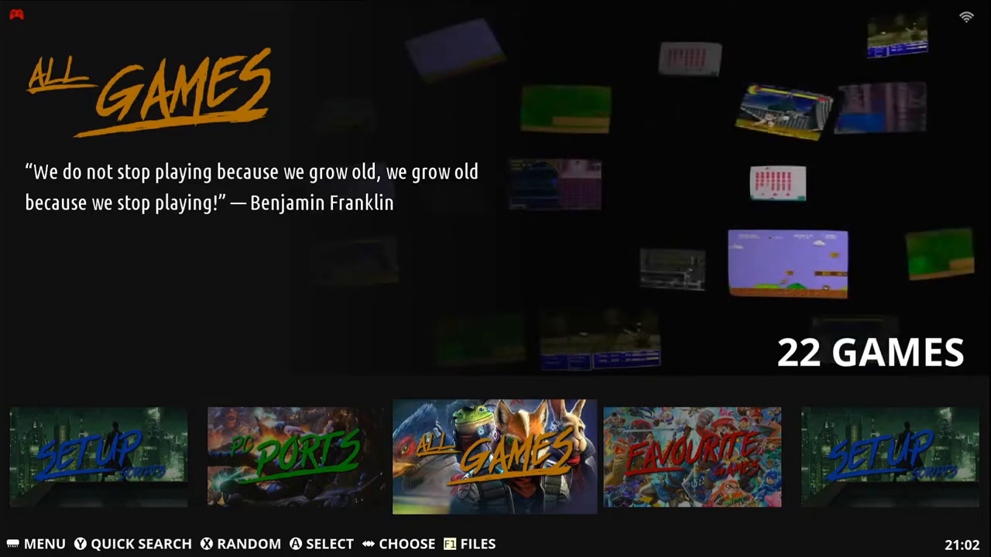
# Step: Open EmuELEC's MAIN MENU from the All Games screen and scroll its options
pyautogui.press('menu')
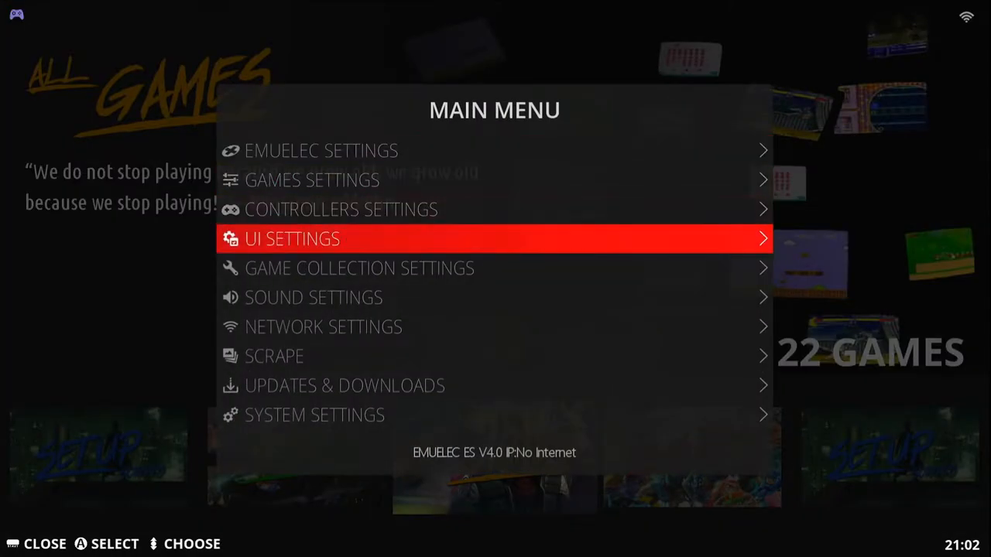
pyautogui.scroll(-3)
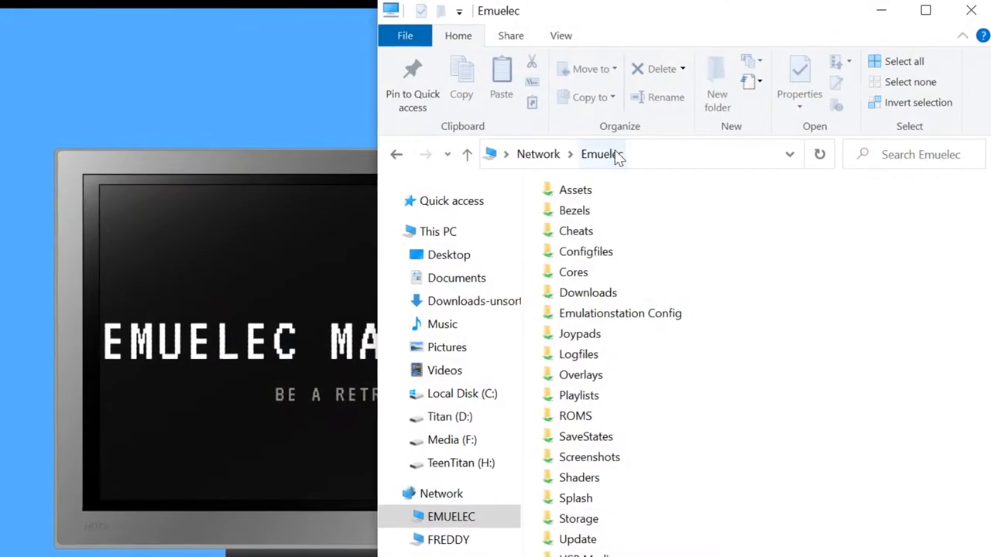
# Step: Browse the Emuelec network share to ROMS > daphne > sound, confirming it is empty
pyautogui.click(575, 416)
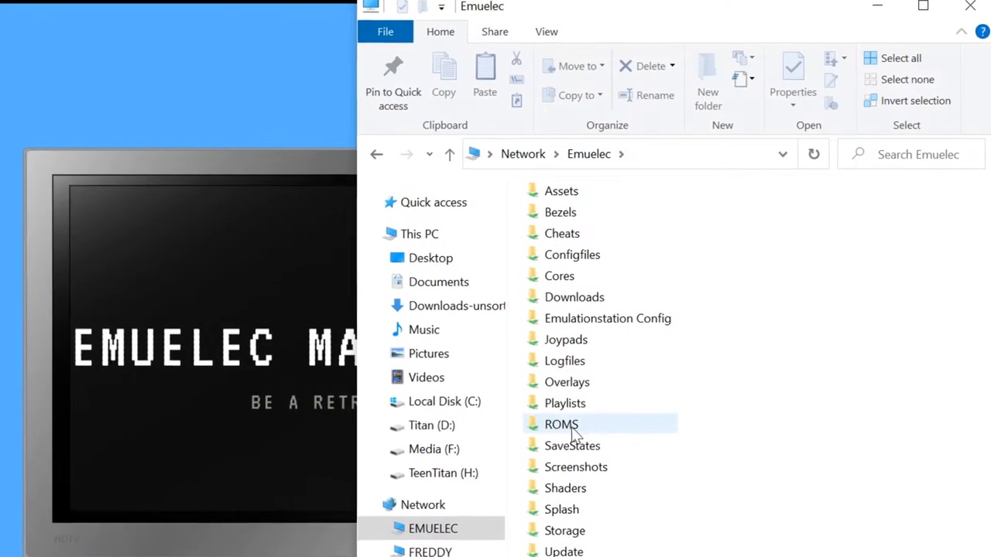
pyautogui.doubleClick(561, 423)
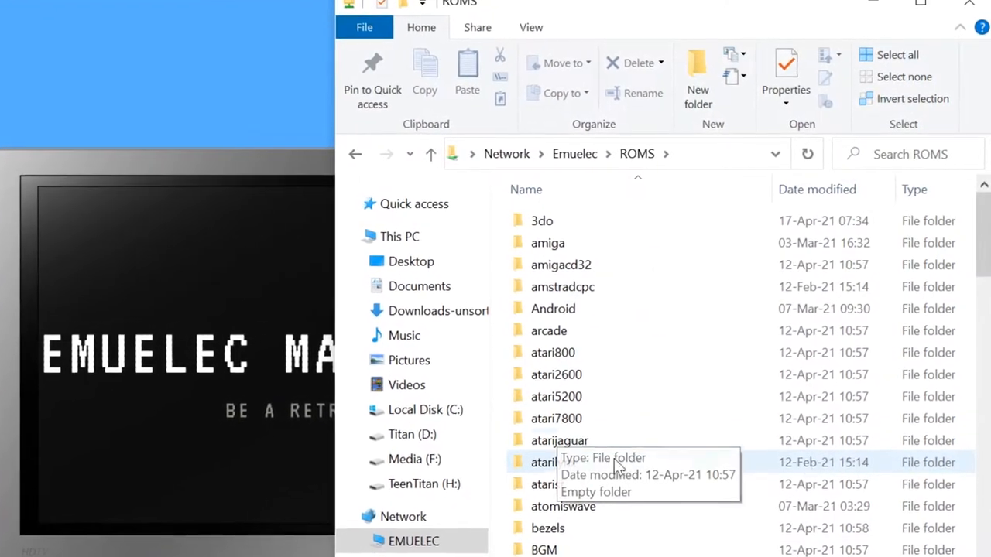
pyautogui.scroll(-3)
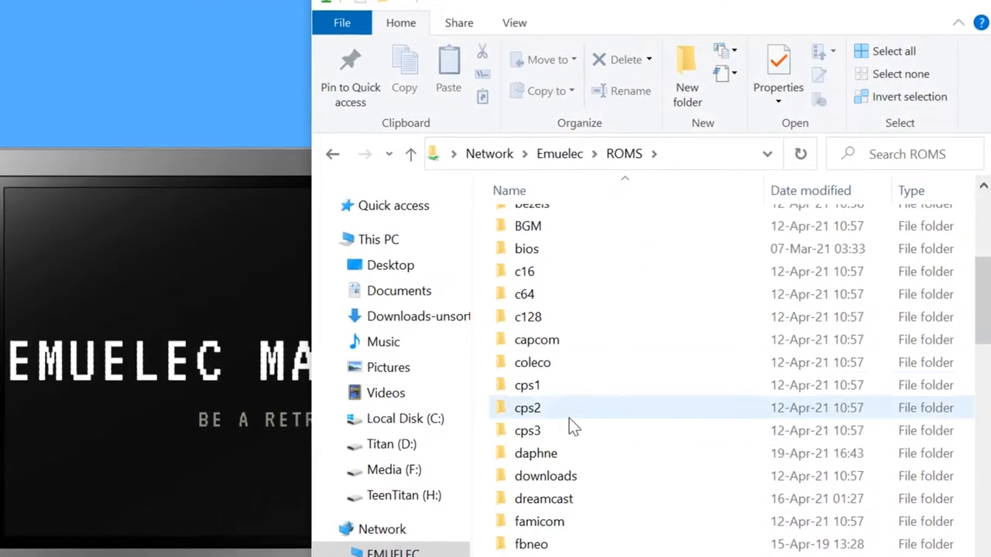
pyautogui.doubleClick(536, 453)
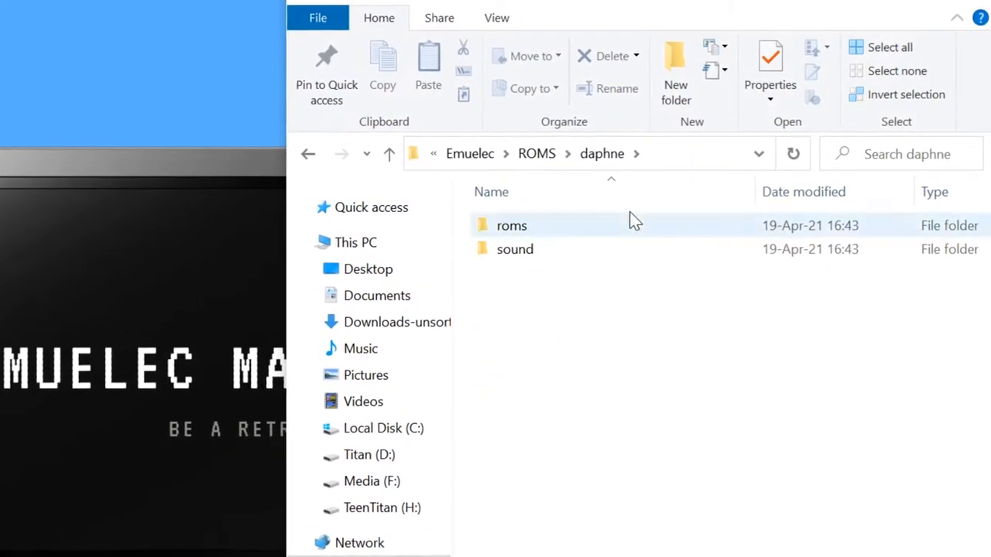
pyautogui.doubleClick(511, 225)
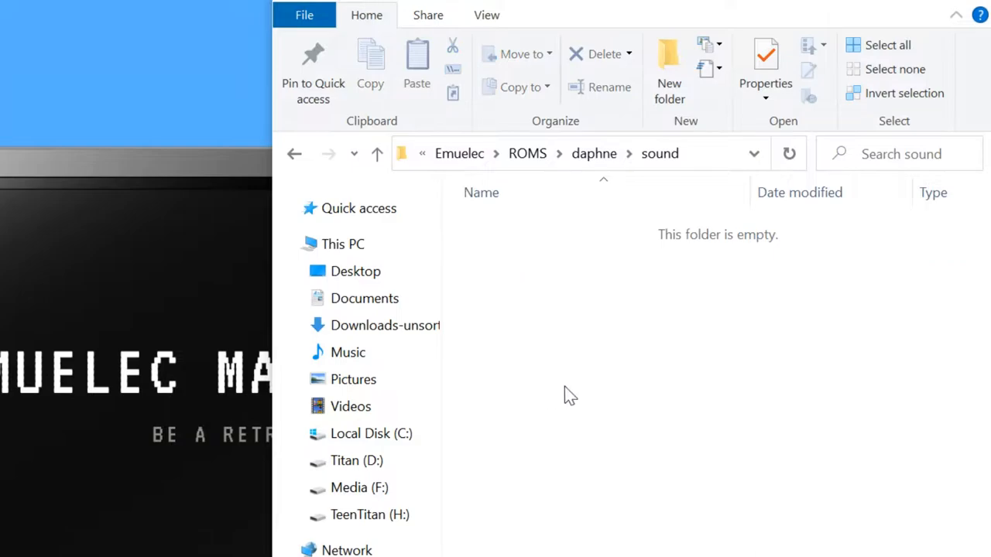
pyautogui.click(376, 154)
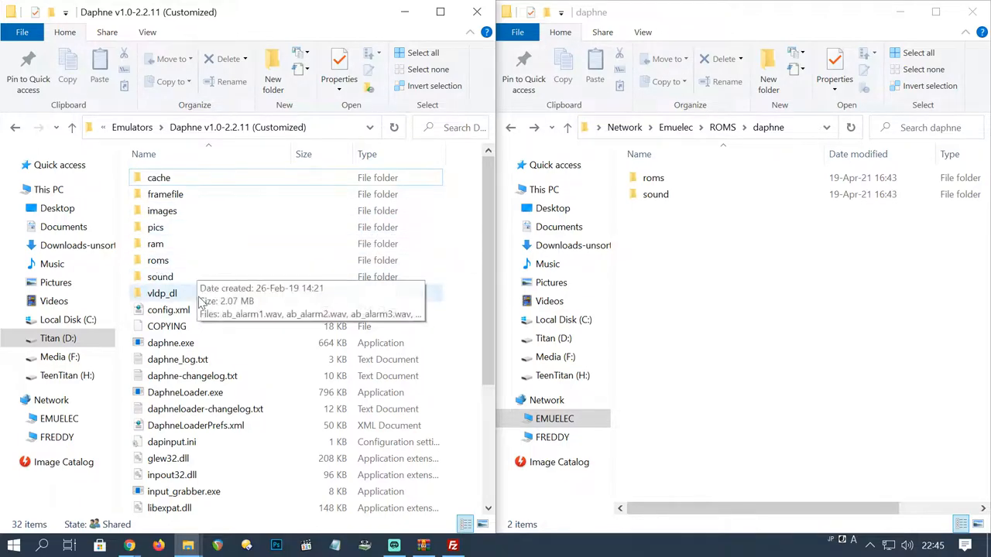
pyautogui.doubleClick(158, 260)
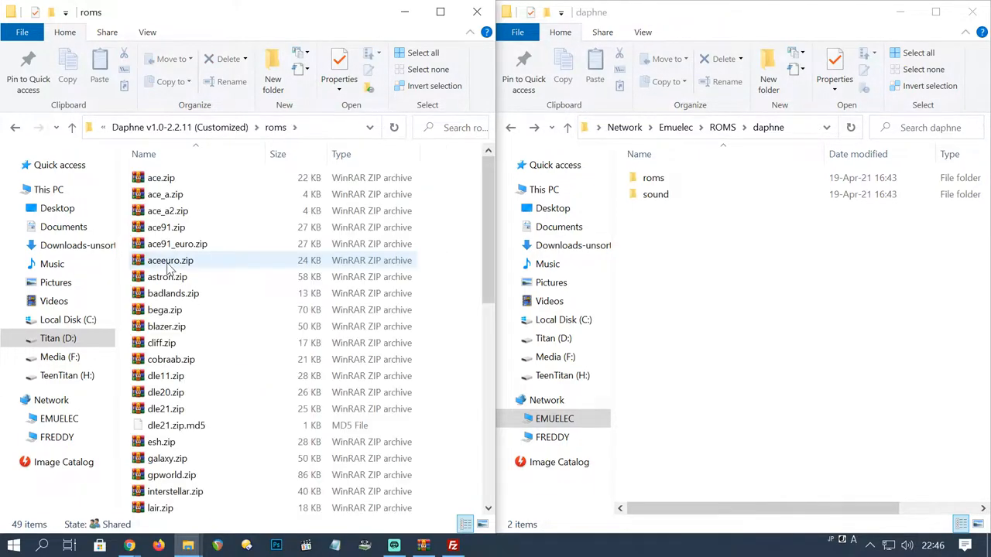
pyautogui.click(161, 177)
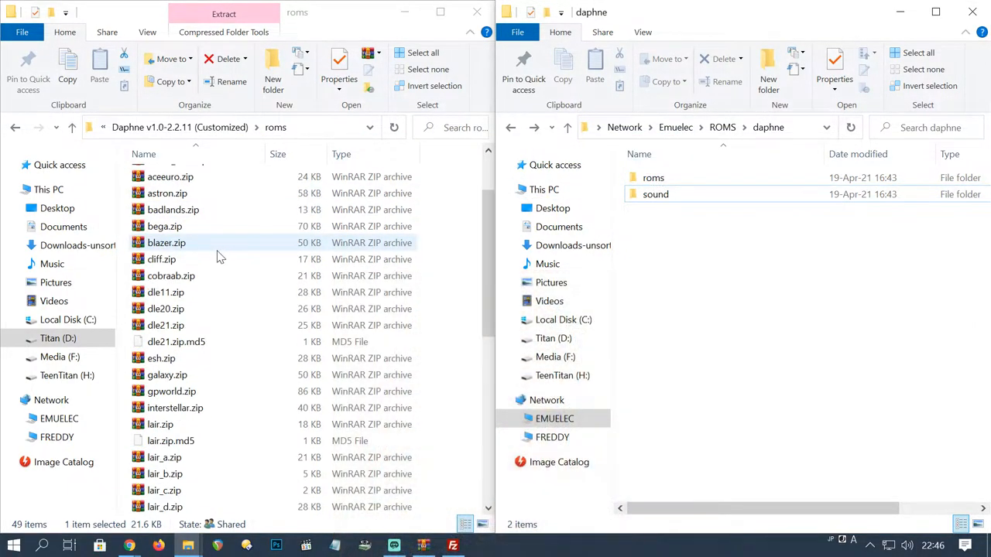
pyautogui.scroll(-3)
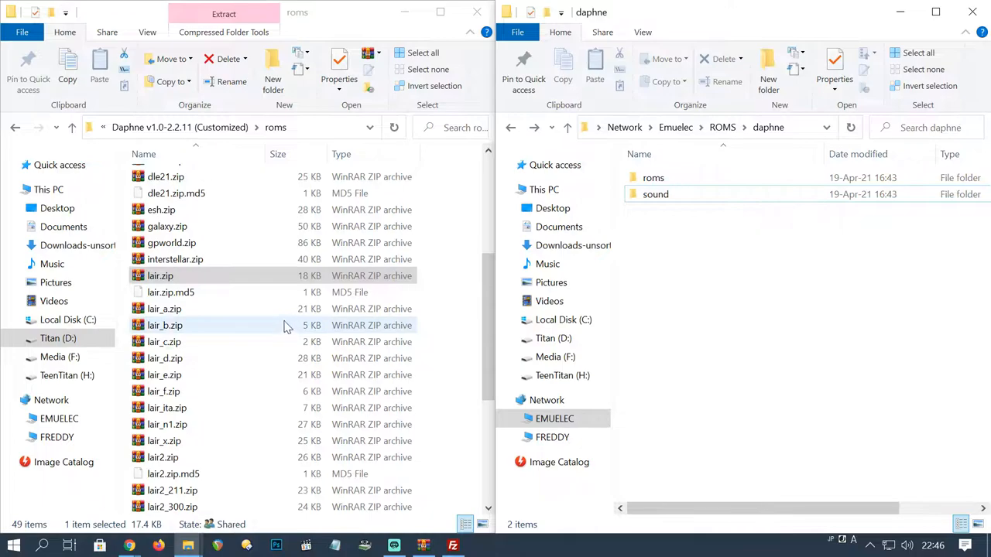
pyautogui.click(163, 308)
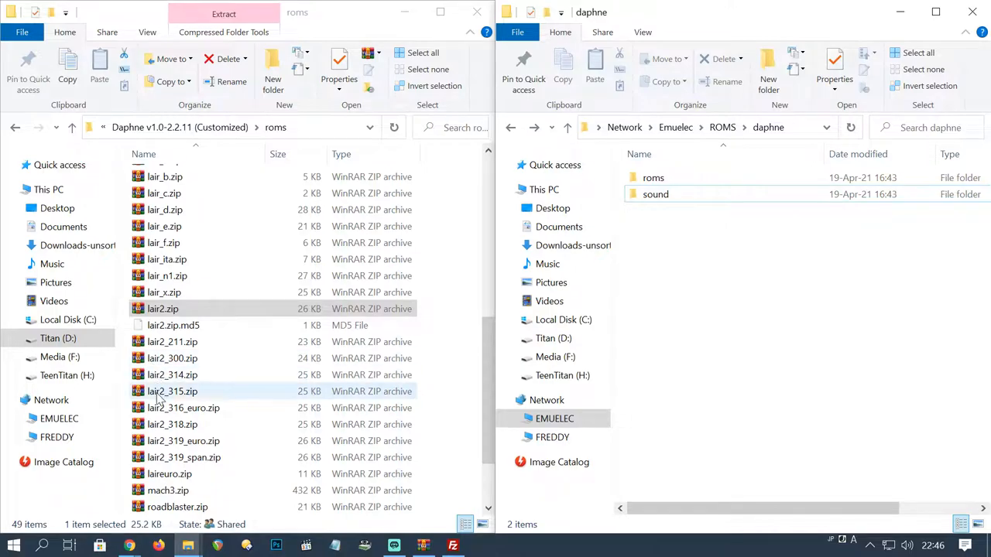
pyautogui.scroll(-3)
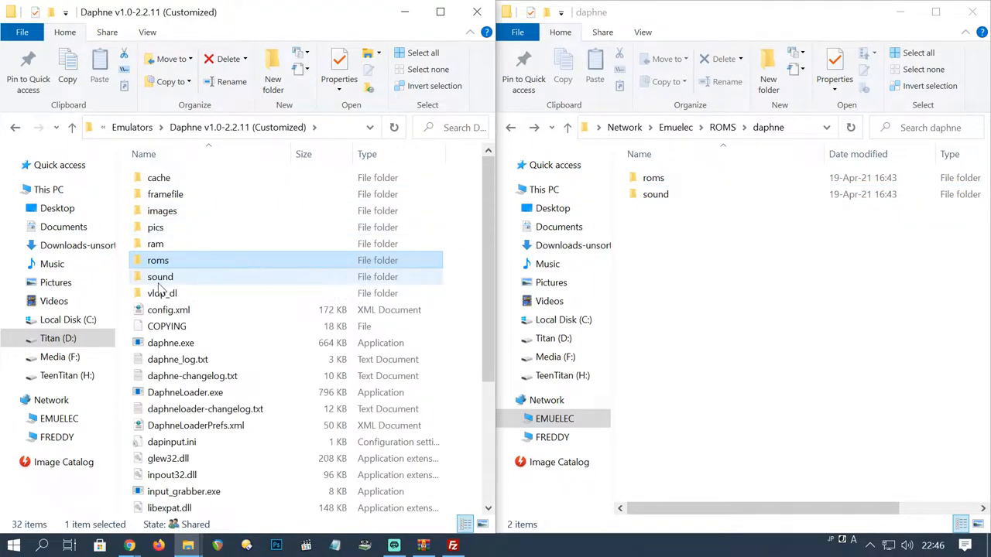
pyautogui.doubleClick(160, 277)
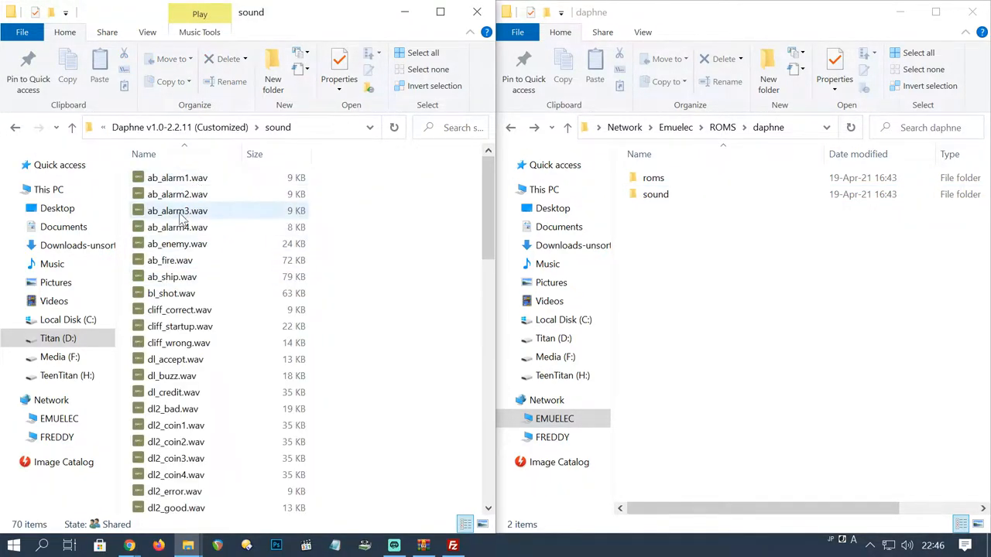
pyautogui.scroll(-3)
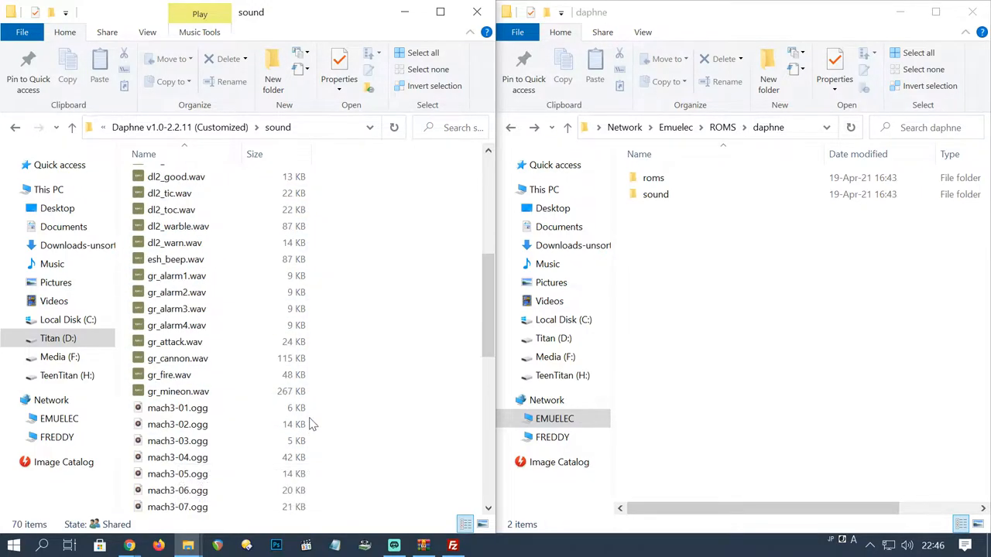
pyautogui.scroll(-3)
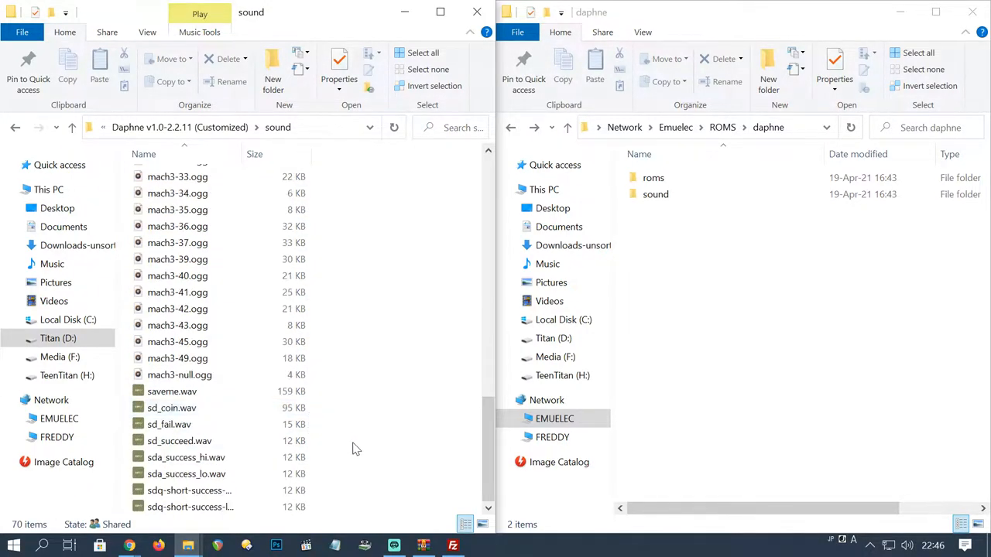
pyautogui.scroll(3)
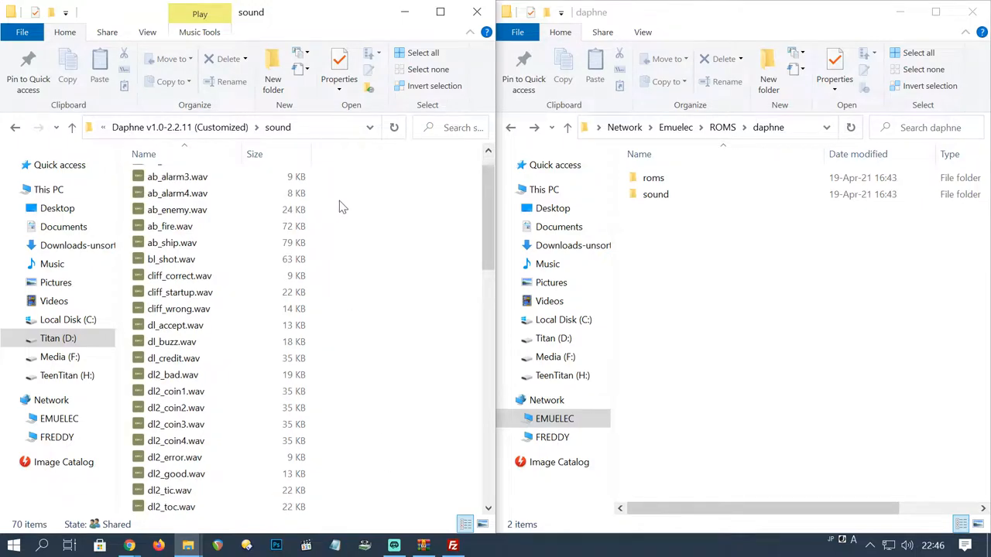
pyautogui.click(177, 192)
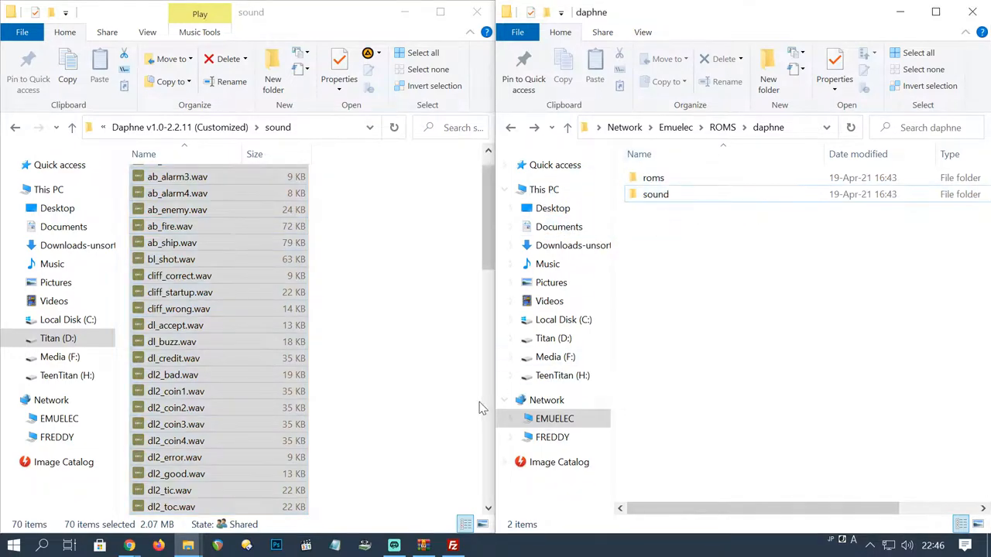
pyautogui.moveTo(395, 380)
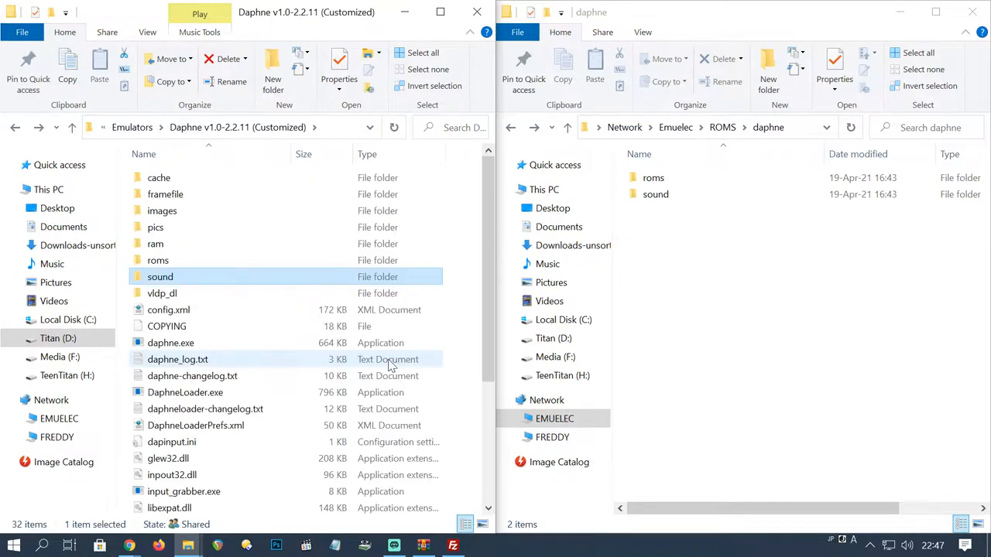
pyautogui.moveTo(336, 293)
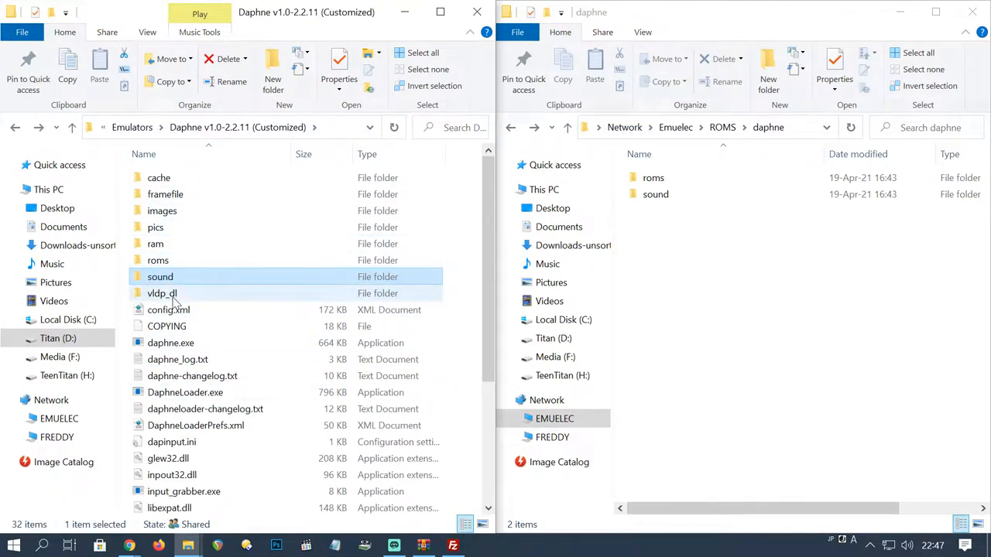
# Step: Browse the local ace game files, play ace.m2v, then focus the network daphne folder
pyautogui.doubleClick(162, 292)
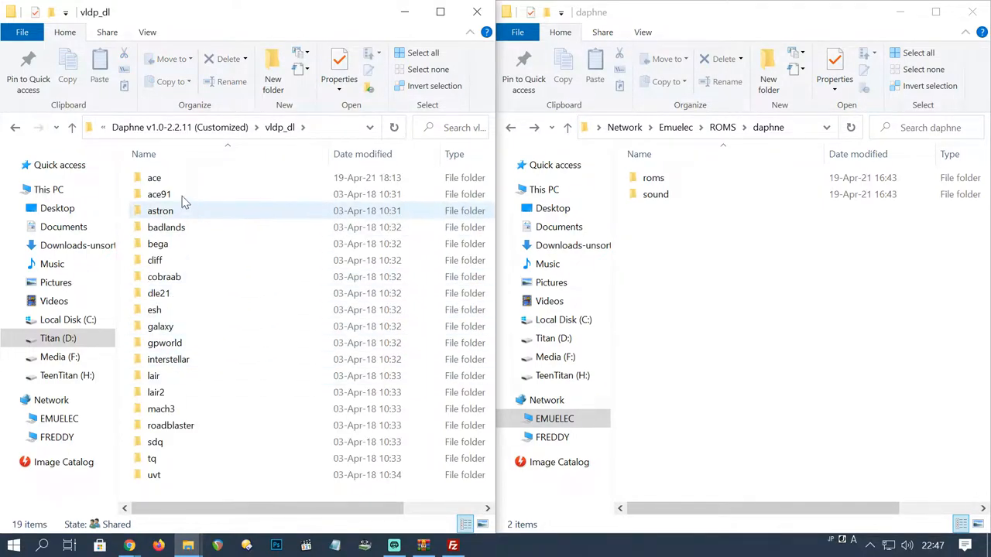
pyautogui.doubleClick(154, 177)
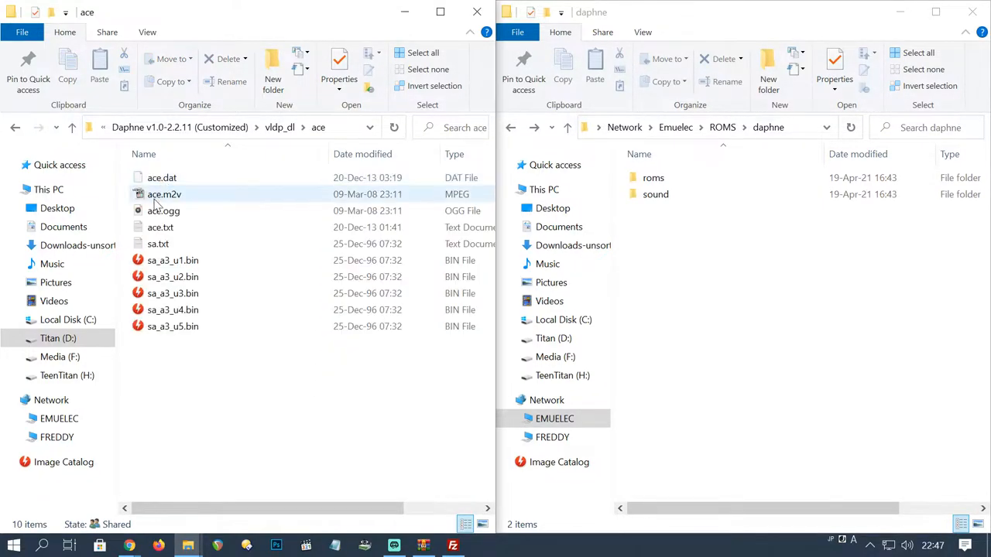
pyautogui.moveTo(164, 194)
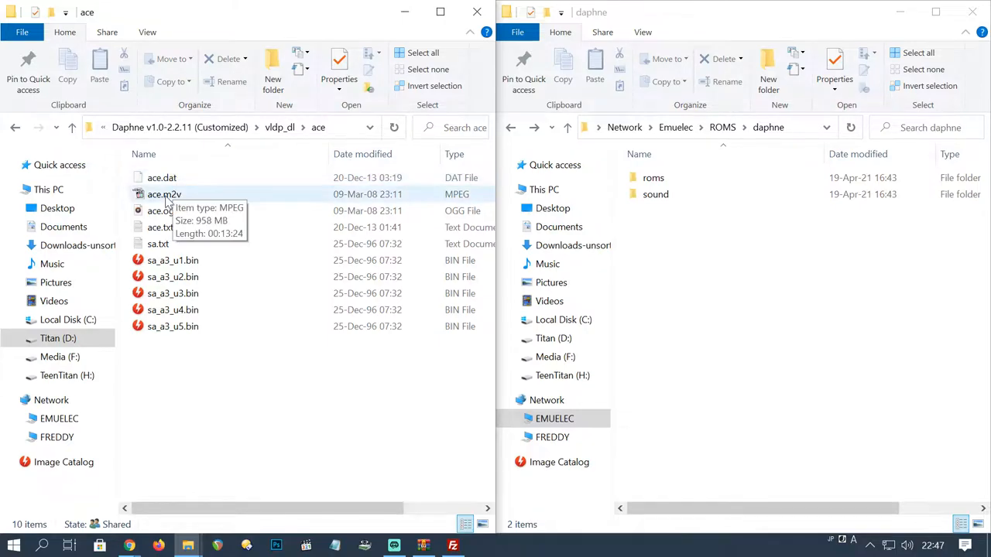
pyautogui.doubleClick(163, 194)
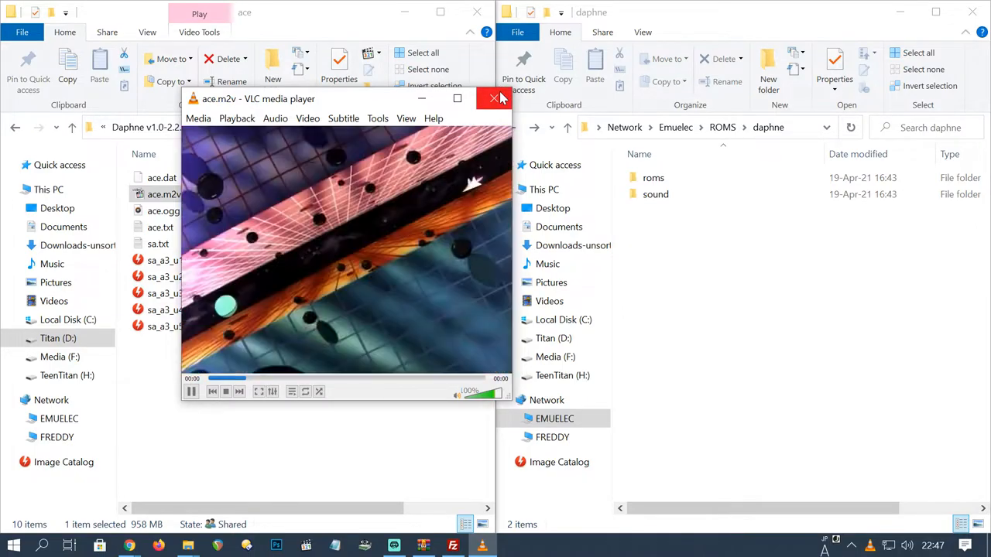
pyautogui.click(493, 98)
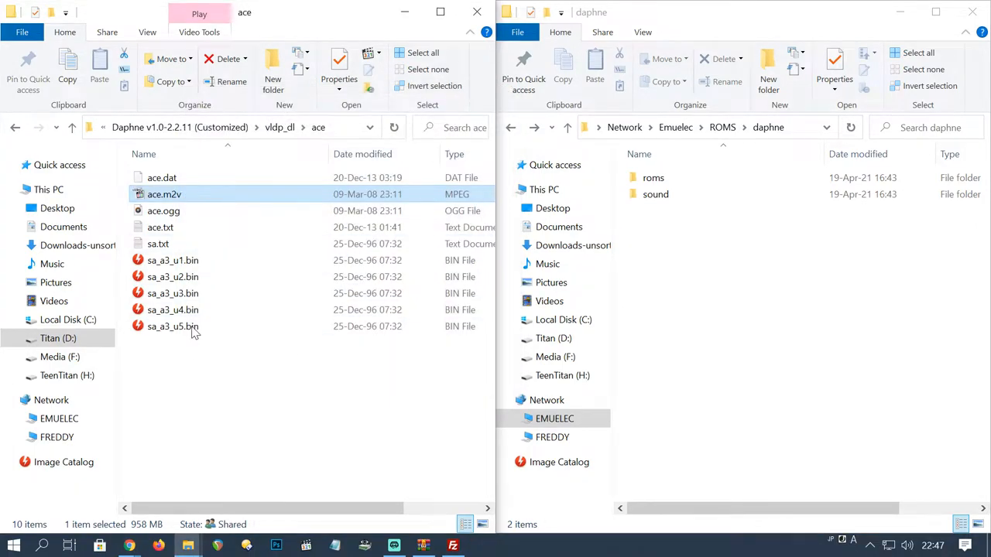
pyautogui.click(162, 177)
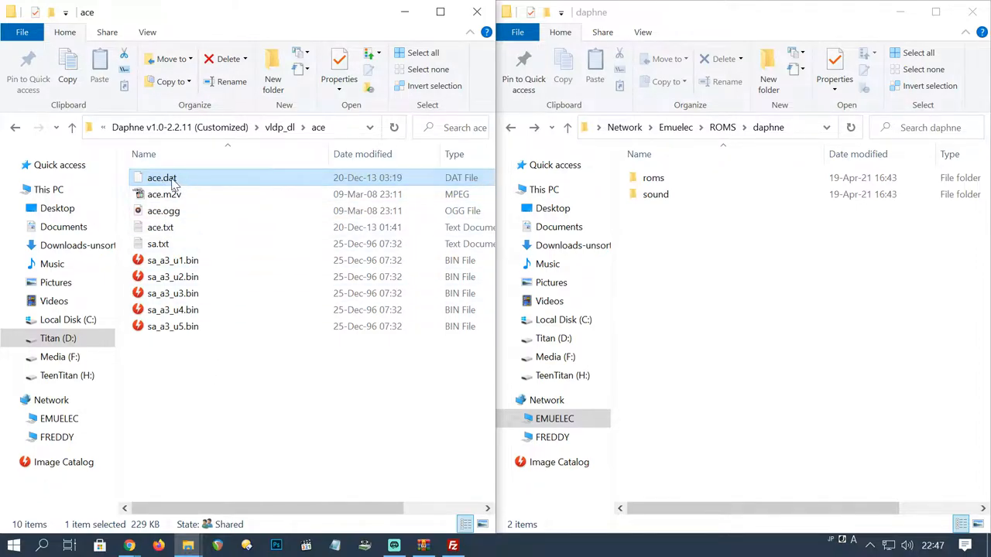
pyautogui.click(160, 227)
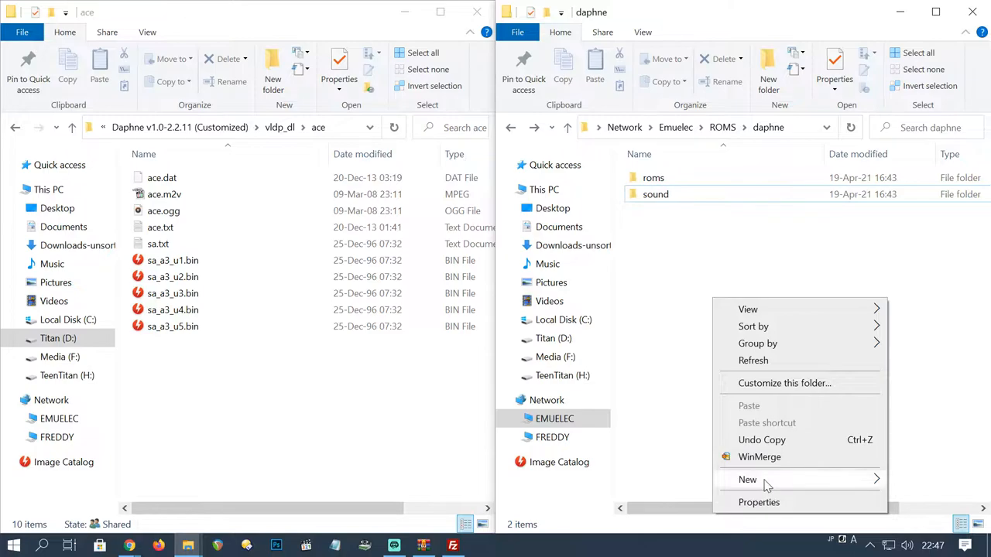
# Step: Create a new ace.daphne folder in the network daphne folder, then reselect local files
pyautogui.click(747, 479)
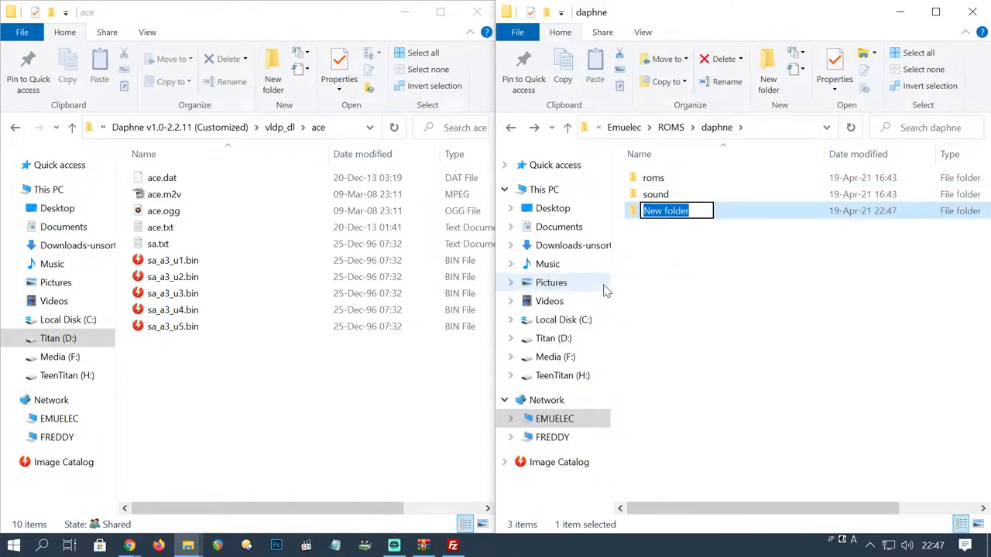
pyautogui.write('ace.daphne')
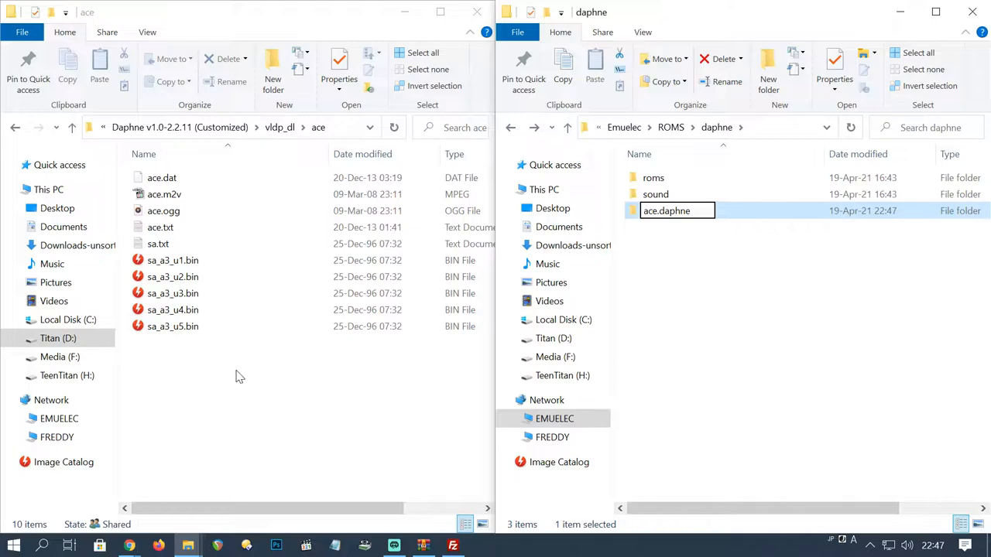
pyautogui.press('Return')
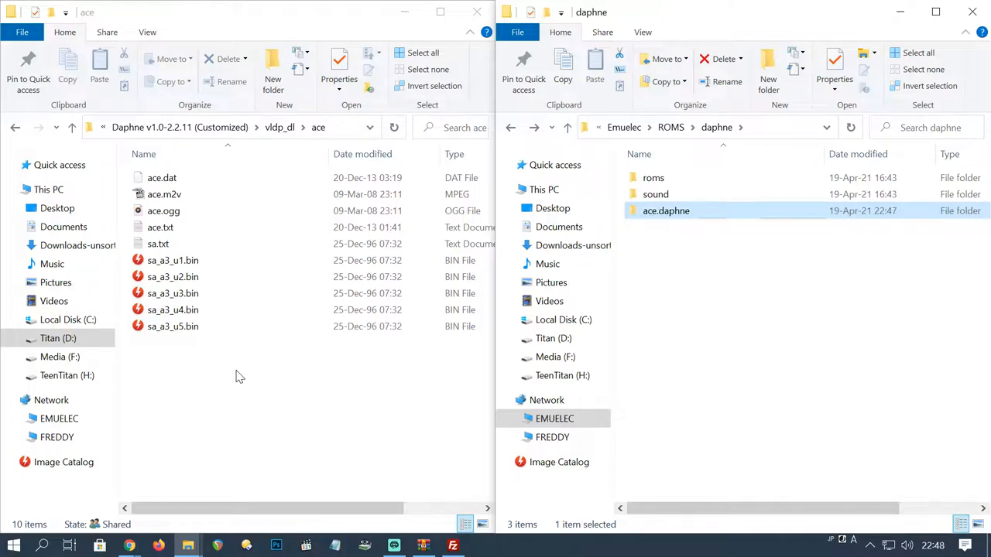
pyautogui.click(162, 177)
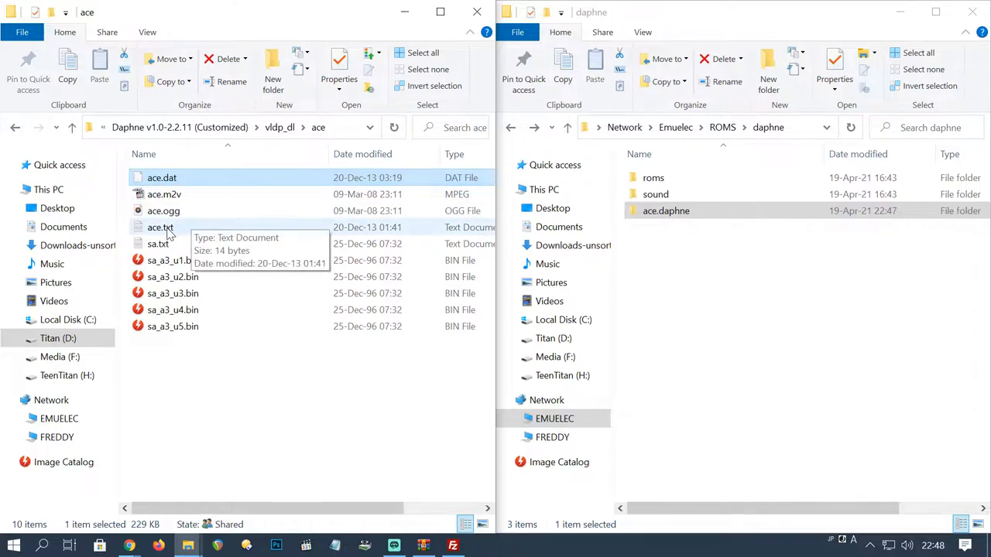
pyautogui.click(160, 227)
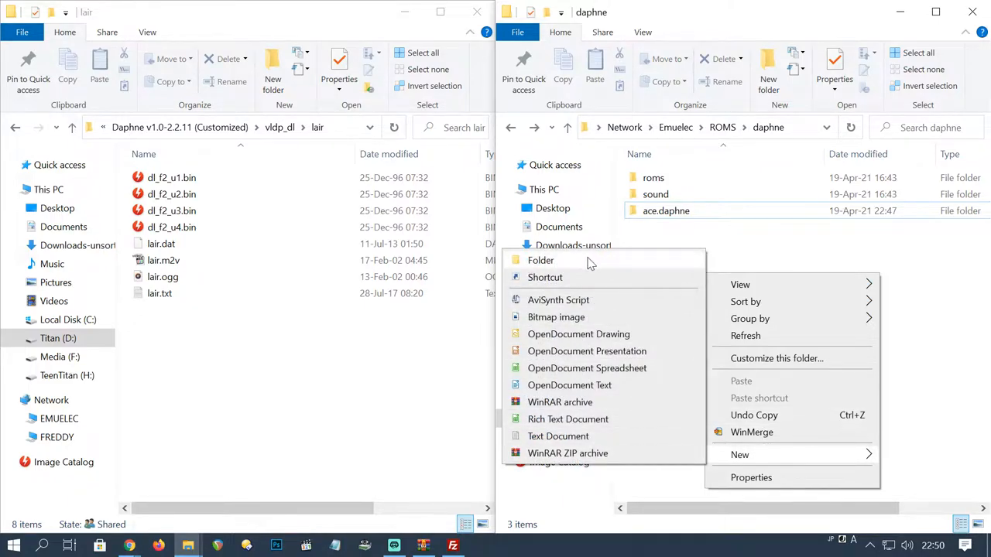
pyautogui.click(540, 260)
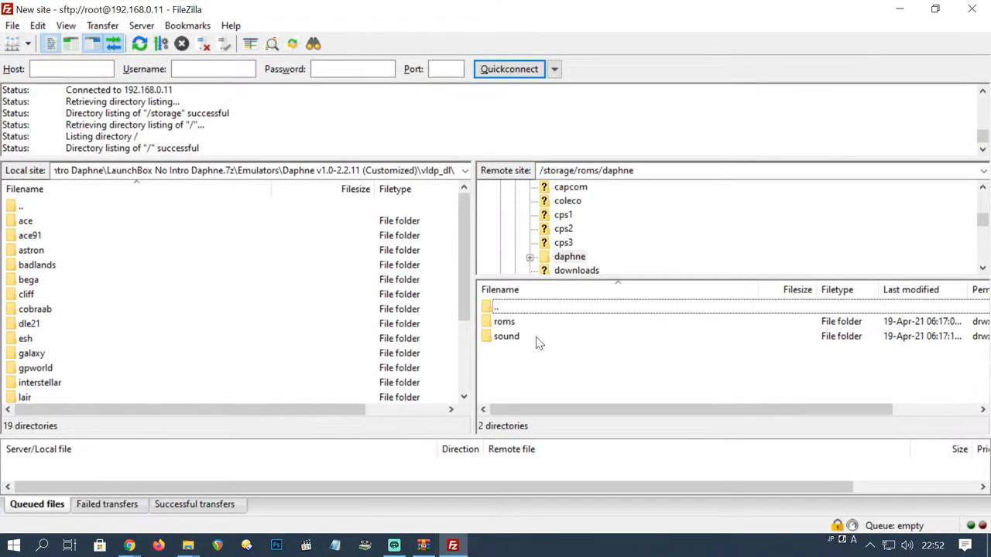
# Step: Upload the local lair files into remote lair.daphne, overwriting all existing files
pyautogui.doubleClick(504, 321)
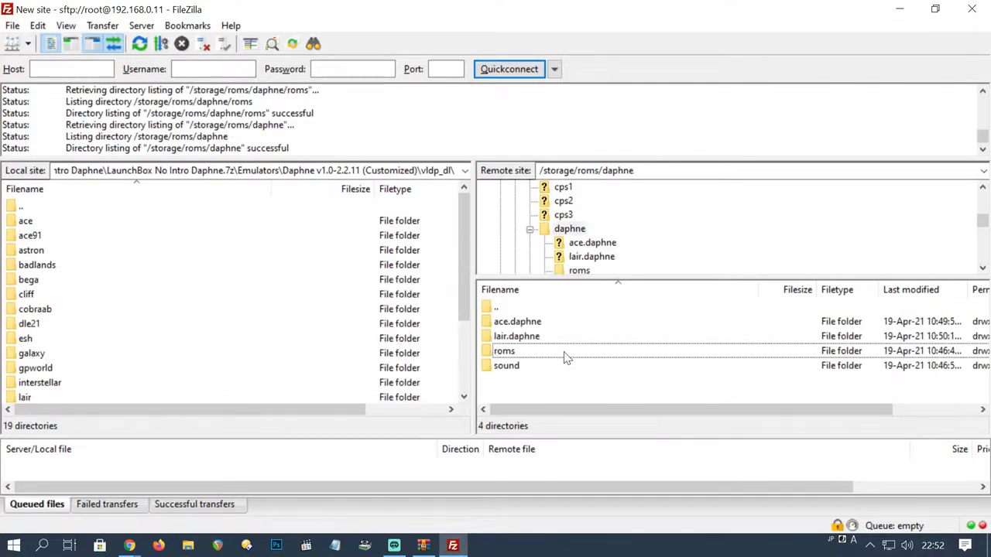
pyautogui.moveTo(536, 336)
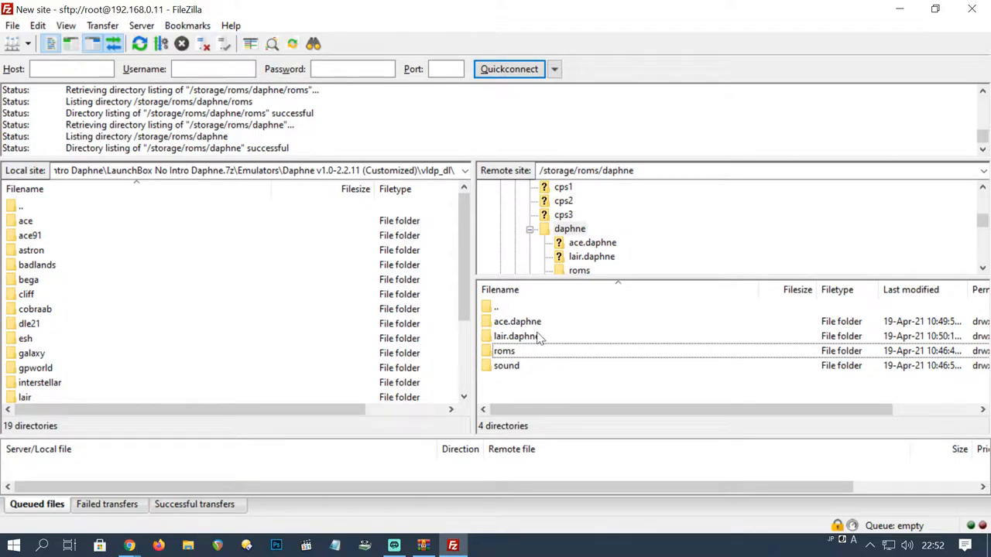
pyautogui.doubleClick(517, 321)
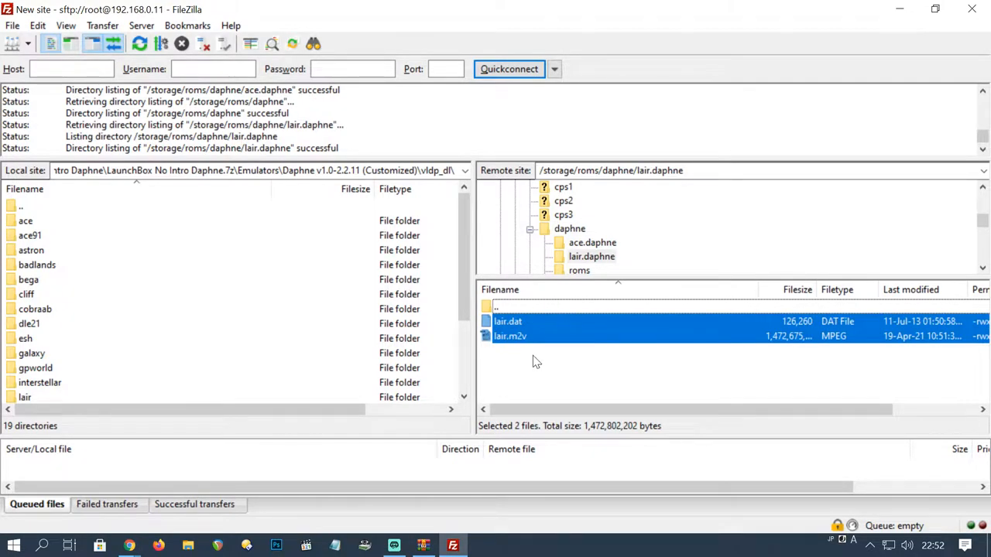
pyautogui.click(24, 397)
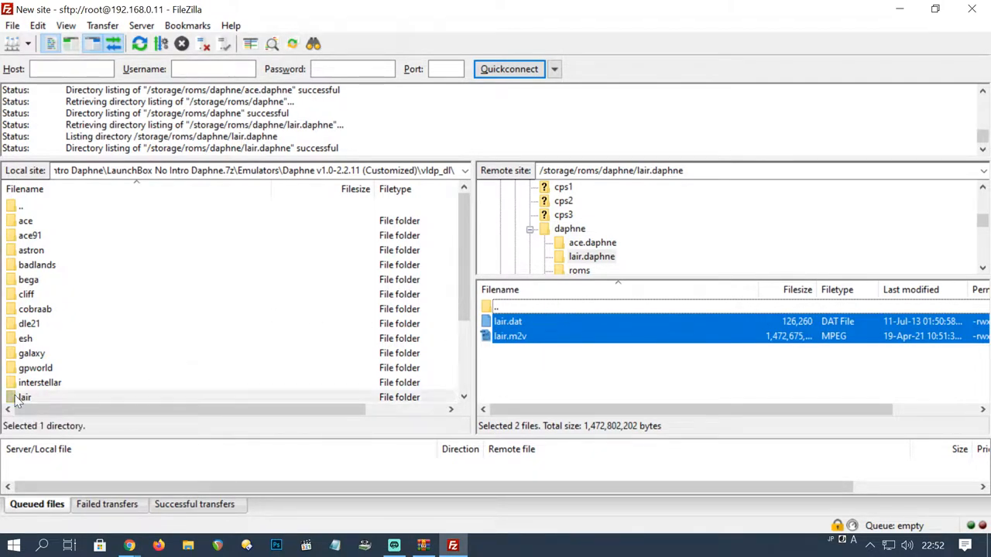
pyautogui.doubleClick(23, 397)
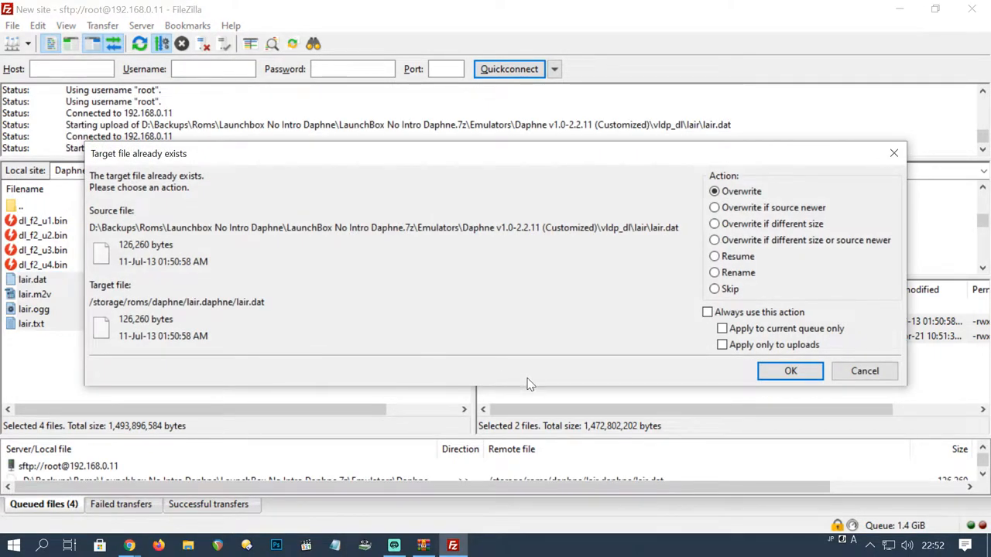
pyautogui.click(707, 312)
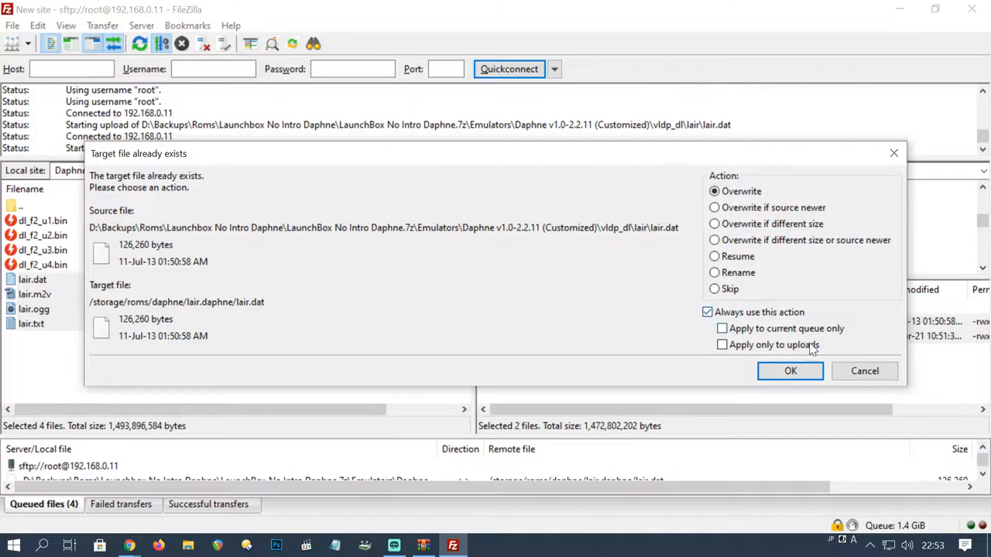
pyautogui.click(789, 371)
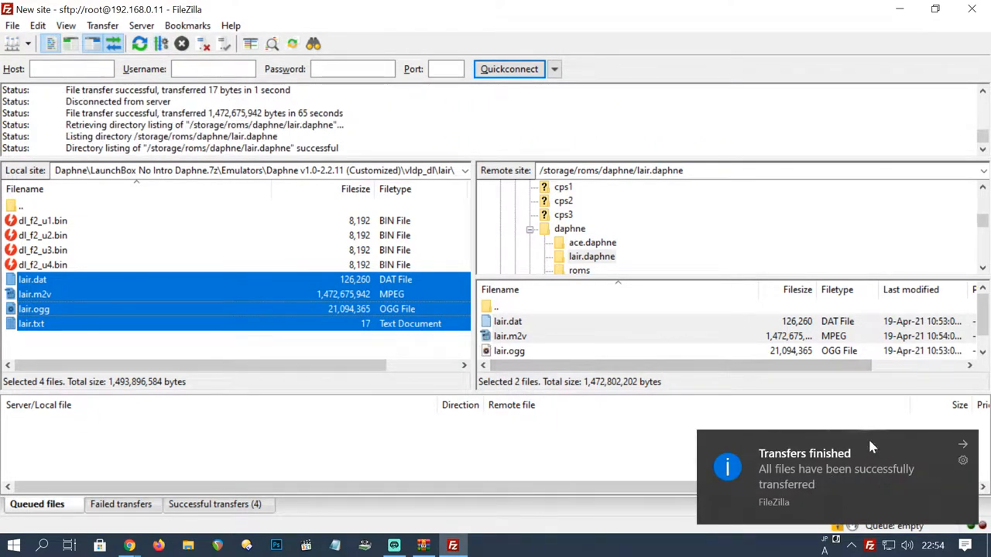
pyautogui.moveTo(530, 323)
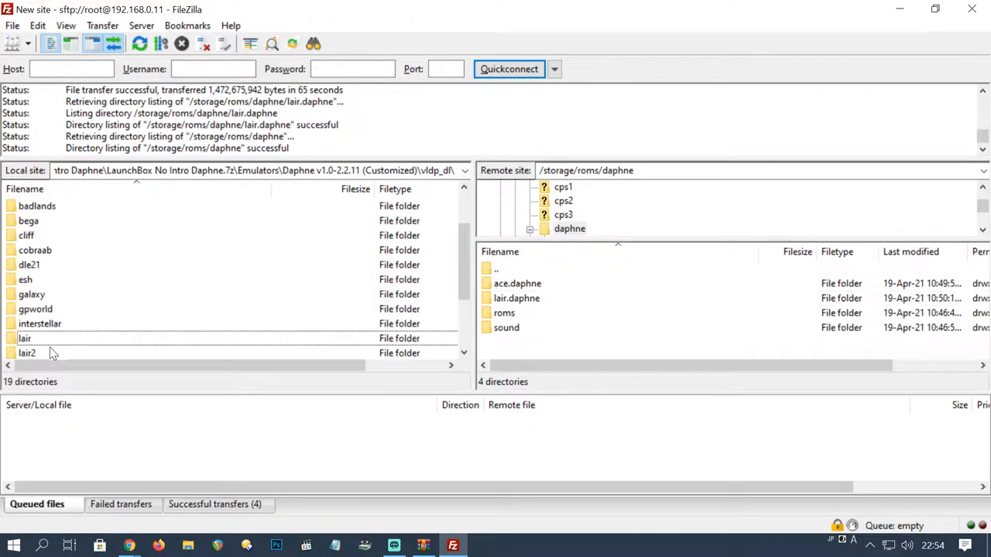
# Step: Open the local lair2 folder and create a remote lair2.daphne directory
pyautogui.doubleClick(27, 353)
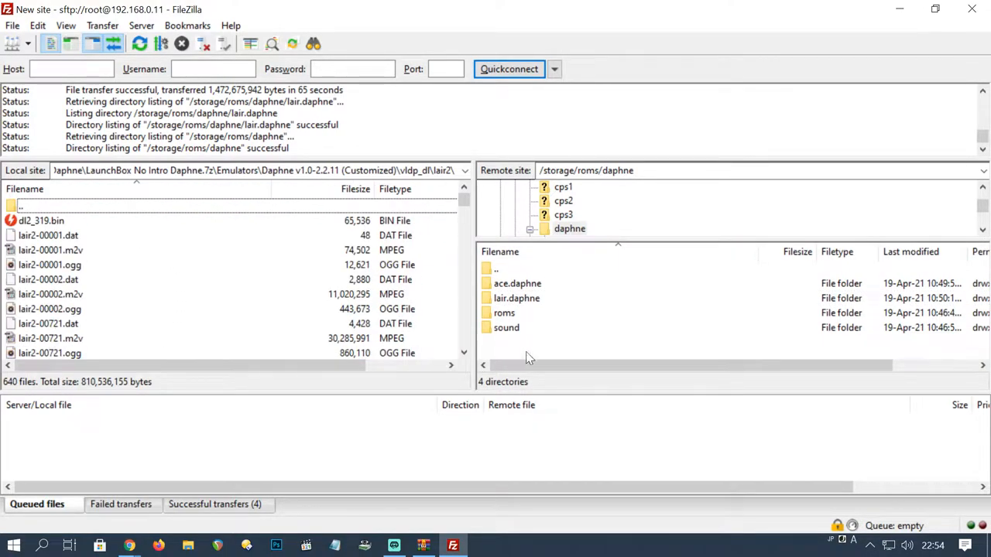
pyautogui.rightClick(530, 357)
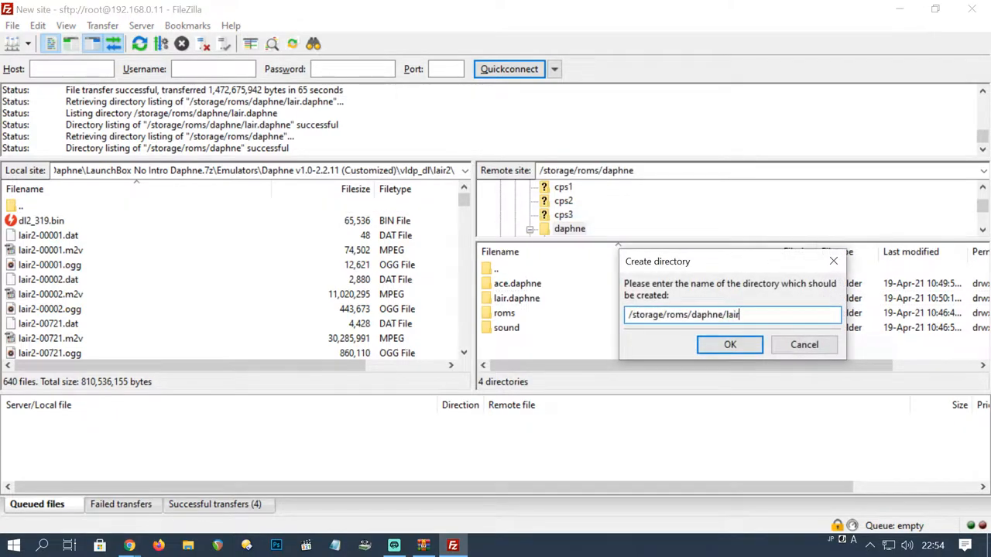
pyautogui.write('2.daphn')
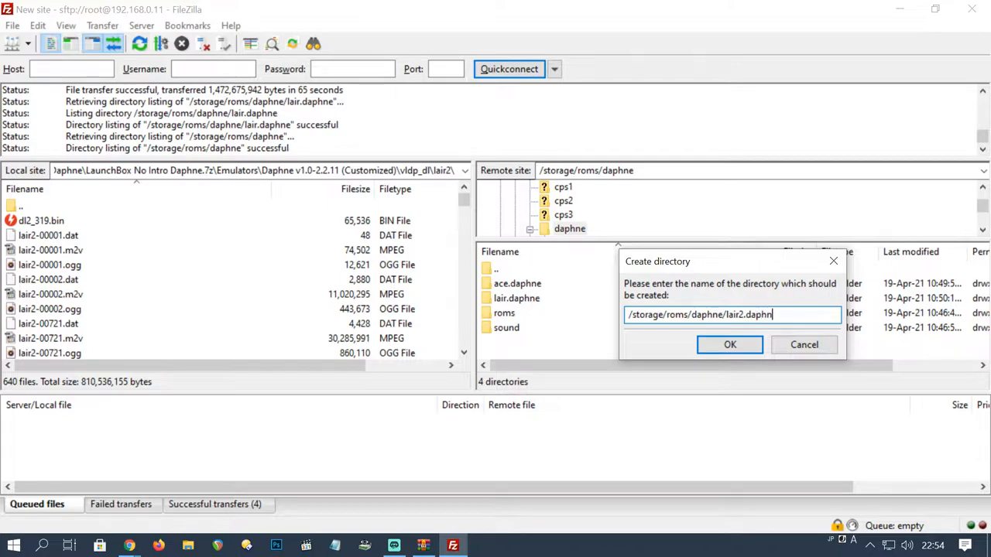
pyautogui.click(729, 344)
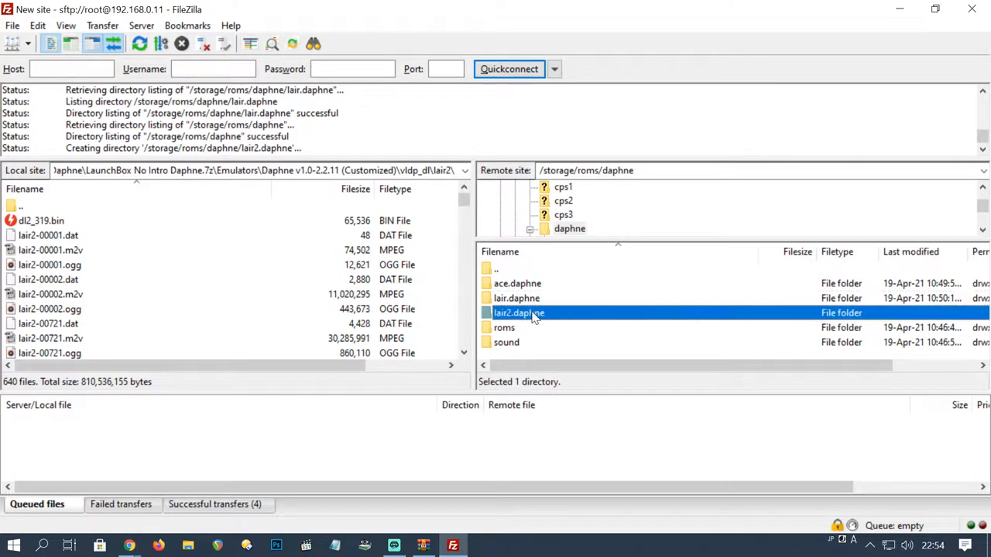
# Step: Open remote lair2.daphne and select all the lair2 game files for upload
pyautogui.doubleClick(518, 313)
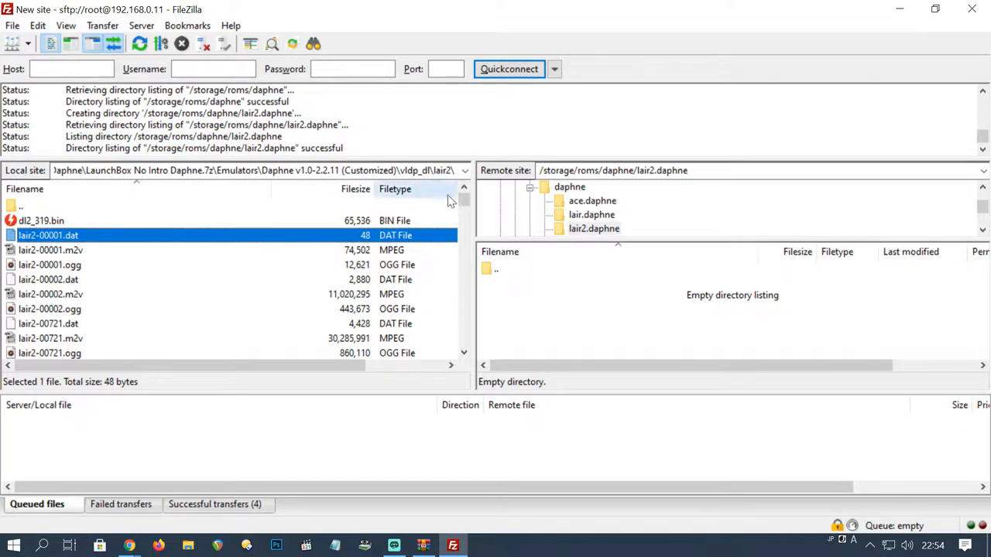
pyautogui.scroll(-3)
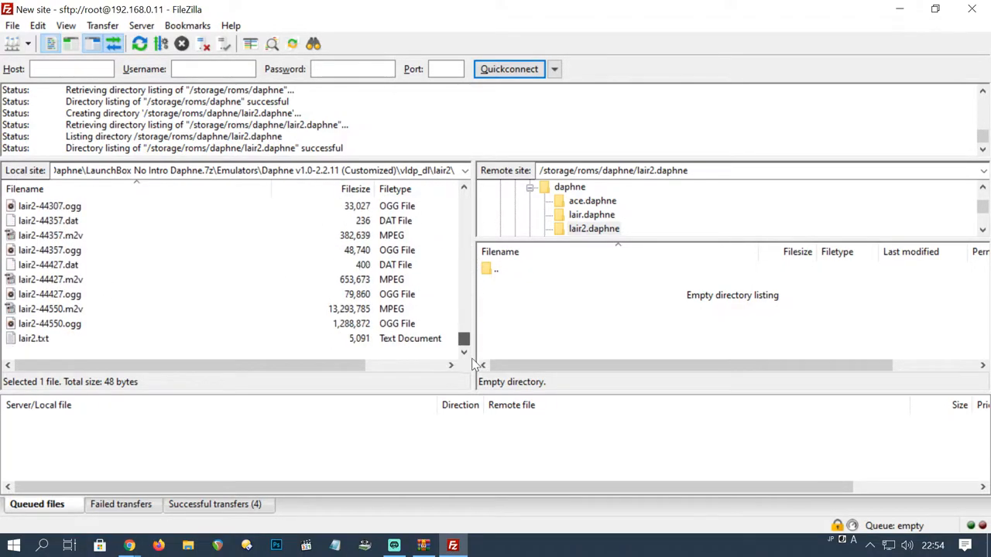
pyautogui.press('ctrl+a')
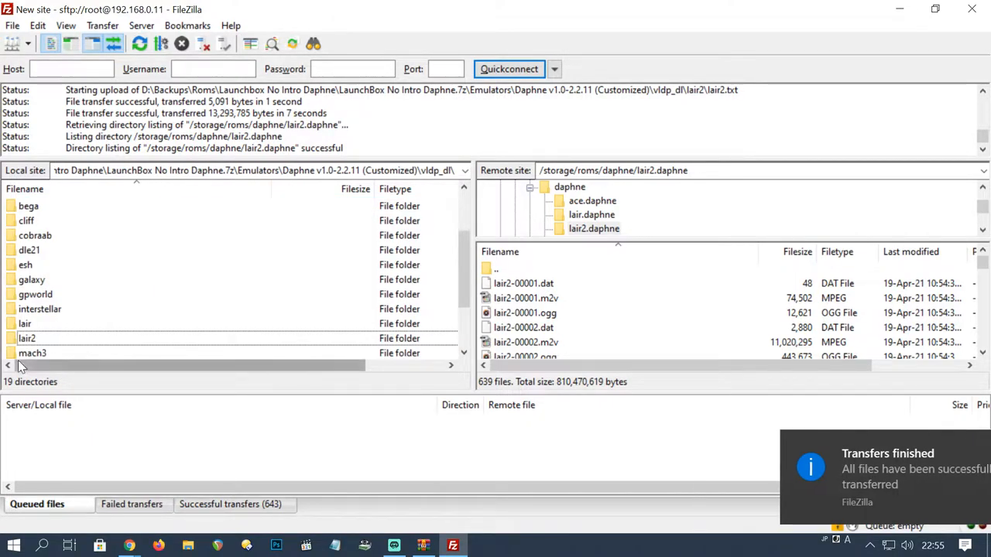
# Step: Return to the remote daphne folder and select the local mach3 folder to upload
pyautogui.click(569, 186)
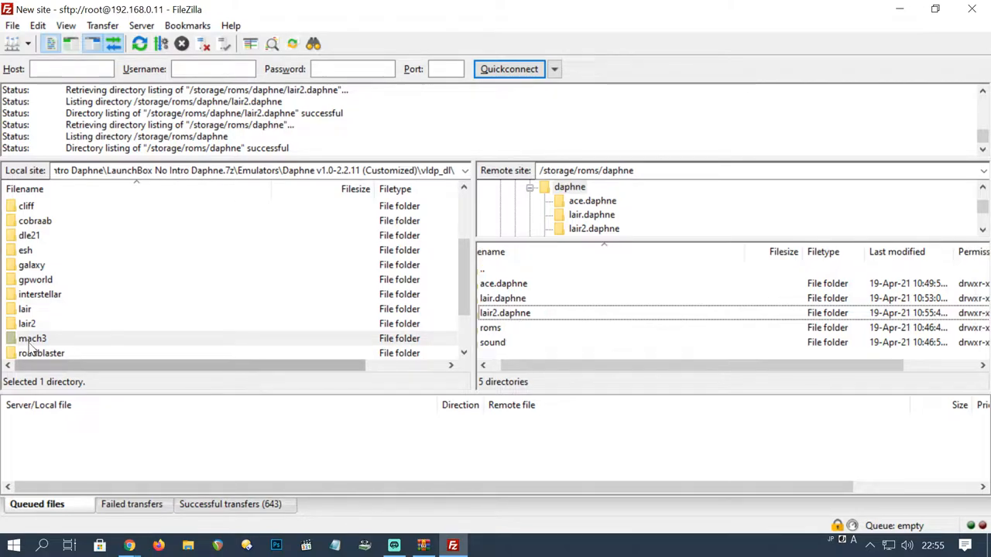
pyautogui.click(32, 338)
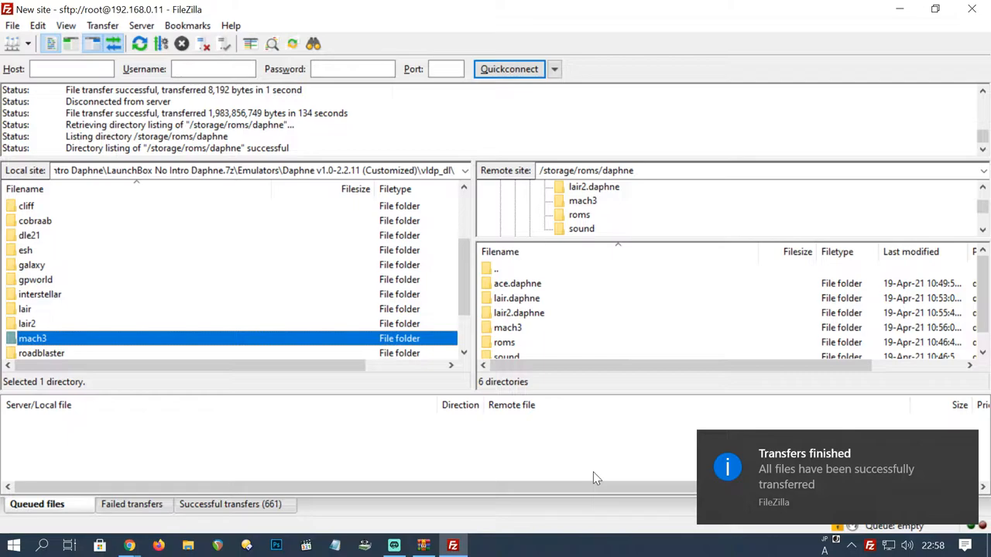
pyautogui.moveTo(522, 348)
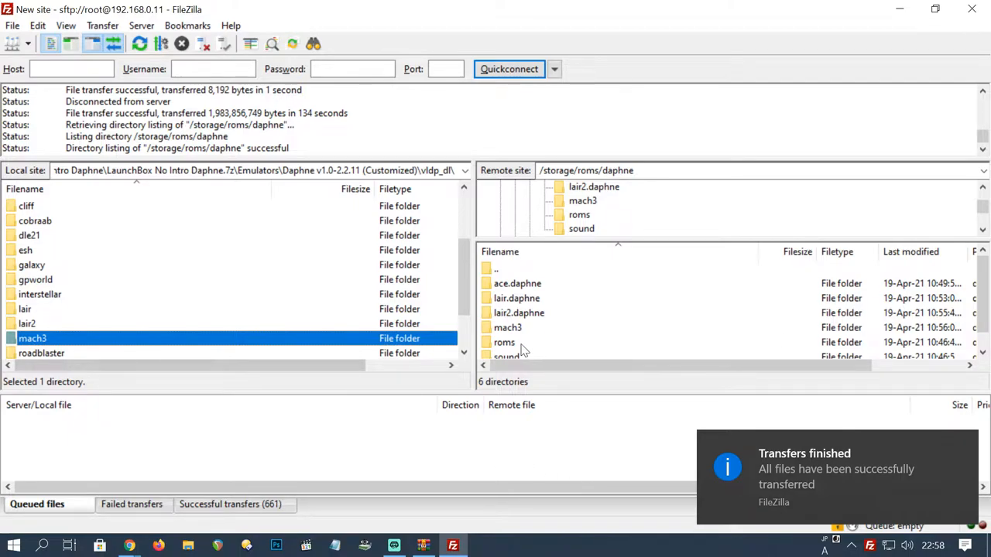
# Step: Rename remote mach3 to mach3.daphne, view the roms zips, and return to daphne
pyautogui.rightClick(507, 328)
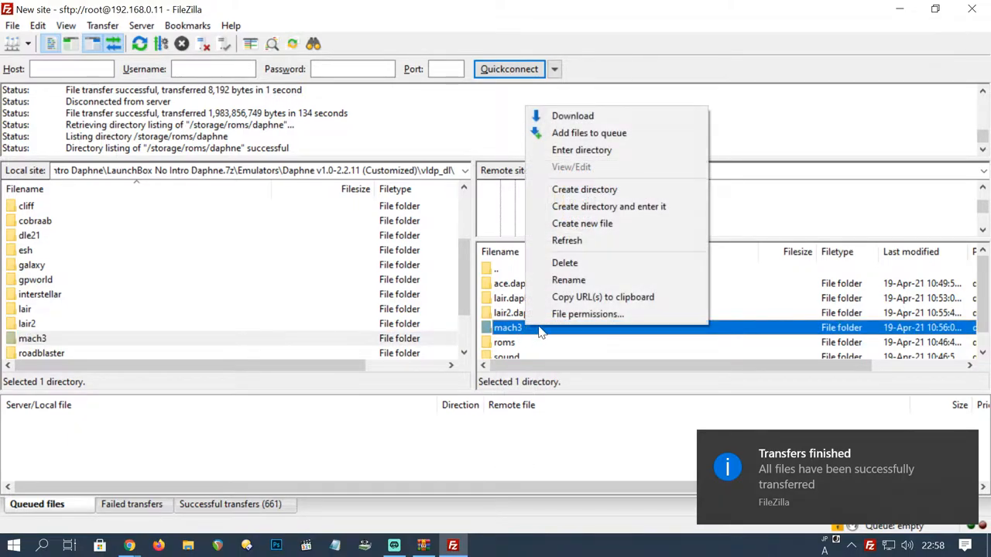
pyautogui.click(568, 279)
pyautogui.write('mach3.daphne')
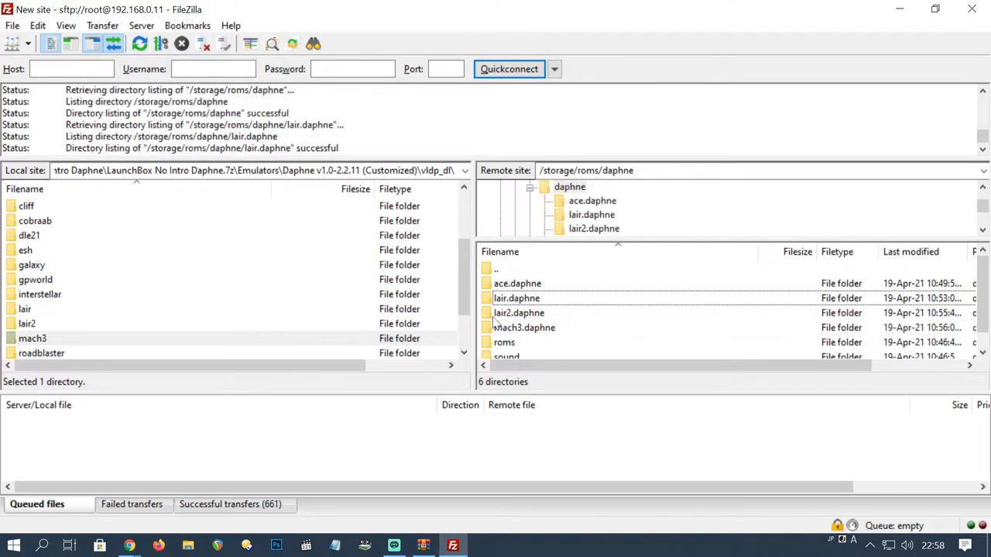
pyautogui.click(517, 268)
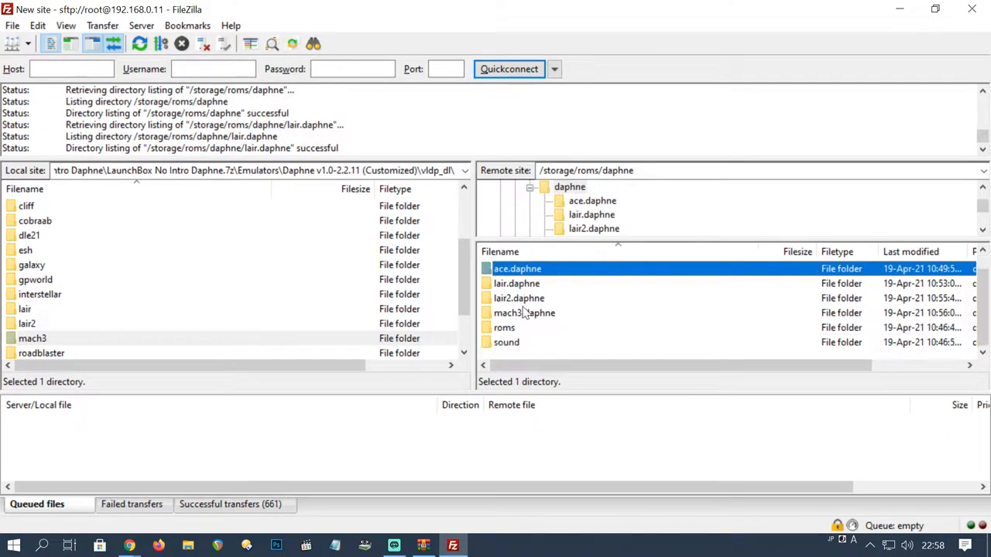
pyautogui.doubleClick(504, 327)
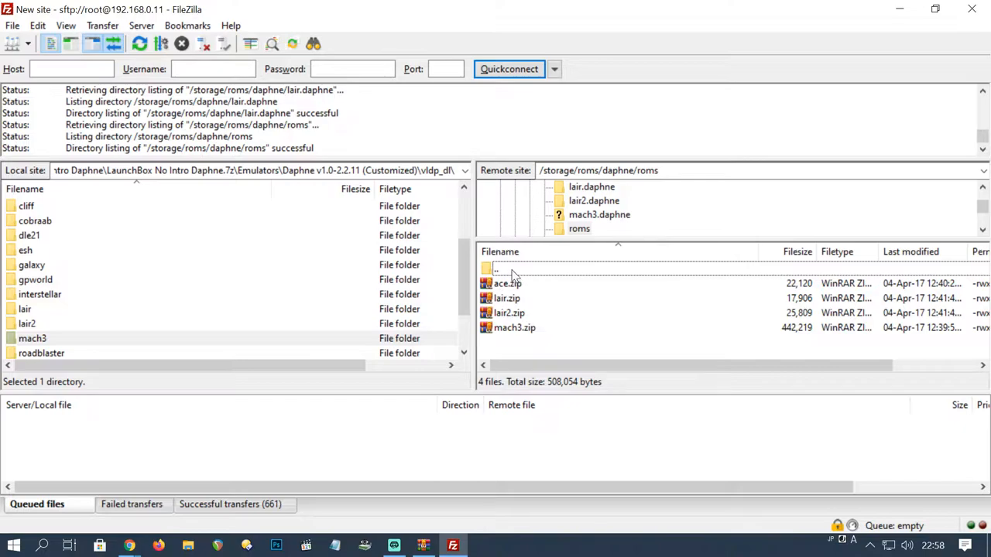
pyautogui.doubleClick(579, 228)
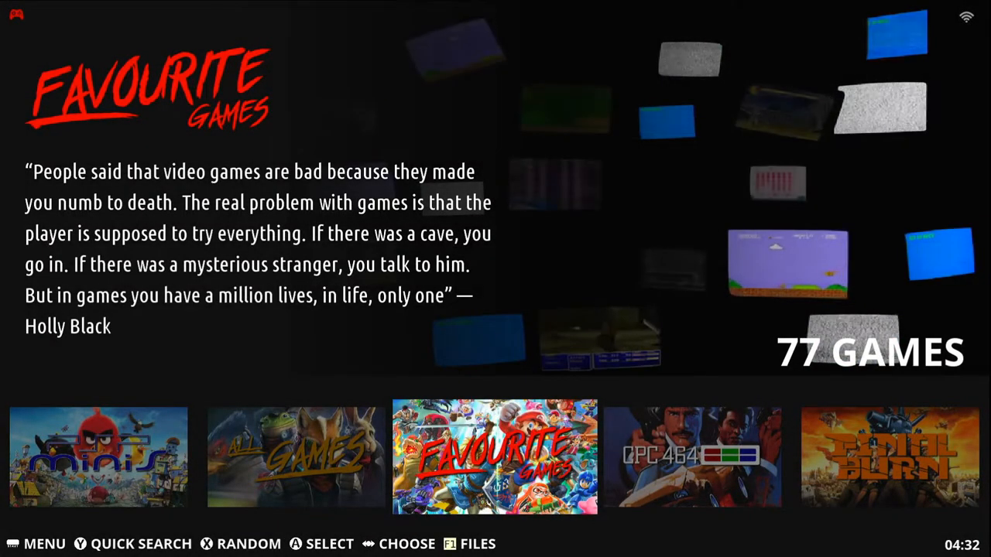
# Step: Run Update Games Lists from Games Settings and confirm with YES
pyautogui.click(35, 543)
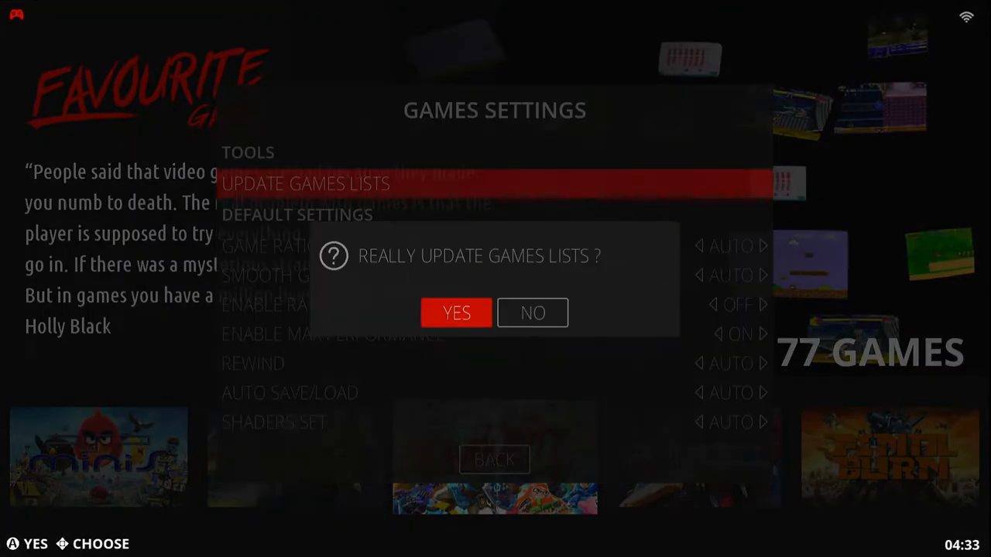
pyautogui.click(456, 313)
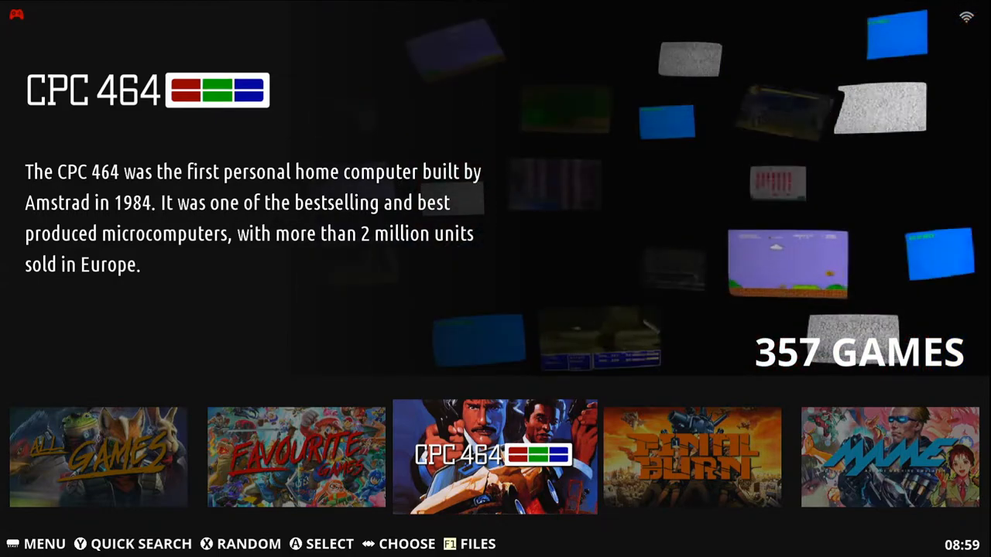
# Step: Scroll the carousel to LaserDisc and open its ace, lair, lair2 and mach3 list
pyautogui.hscroll(3)
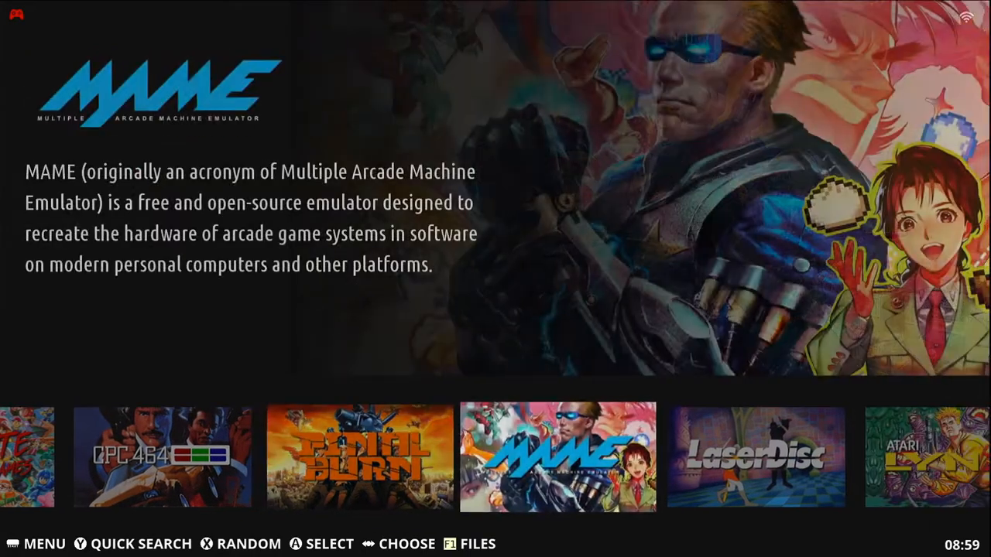
pyautogui.hscroll(3)
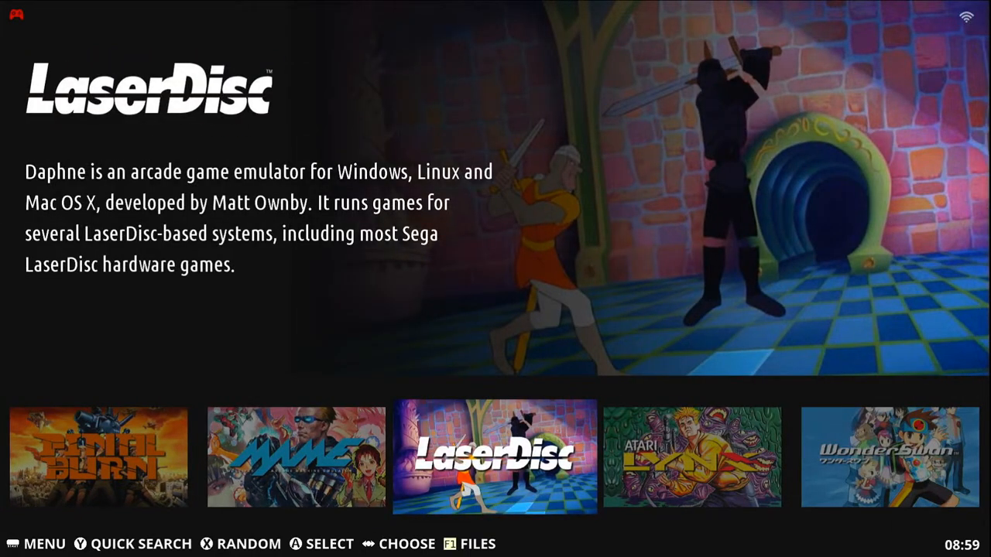
pyautogui.click(494, 457)
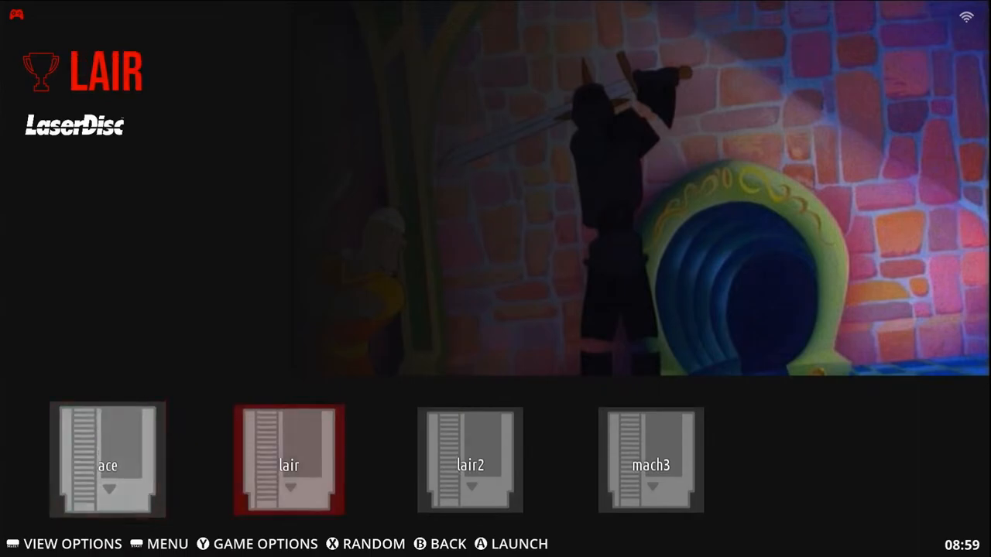
pyautogui.hscroll(-3)
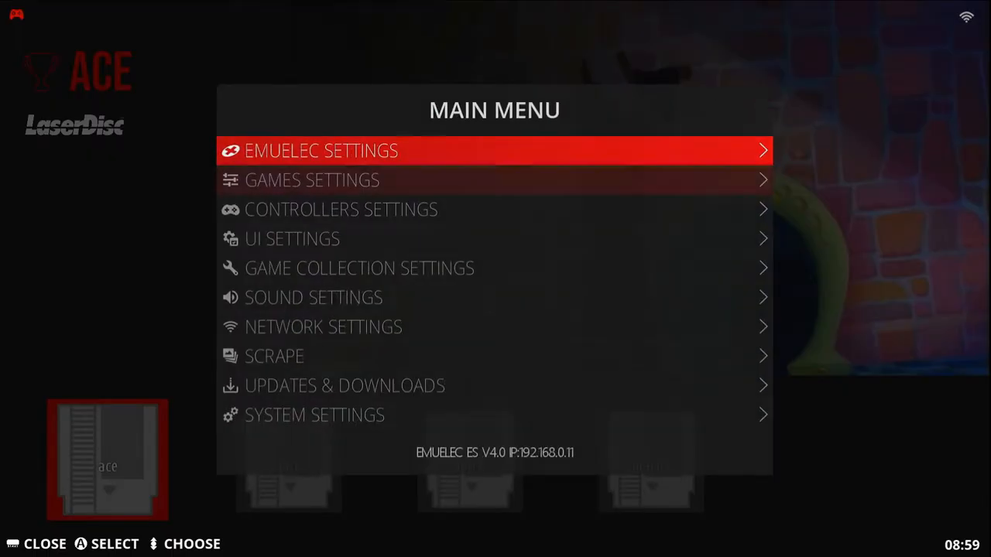
# Step: Run Scrape Now for the LaserDisc system, then Update Games Lists to show Dragon's Lair artwork
pyautogui.scroll(-3)
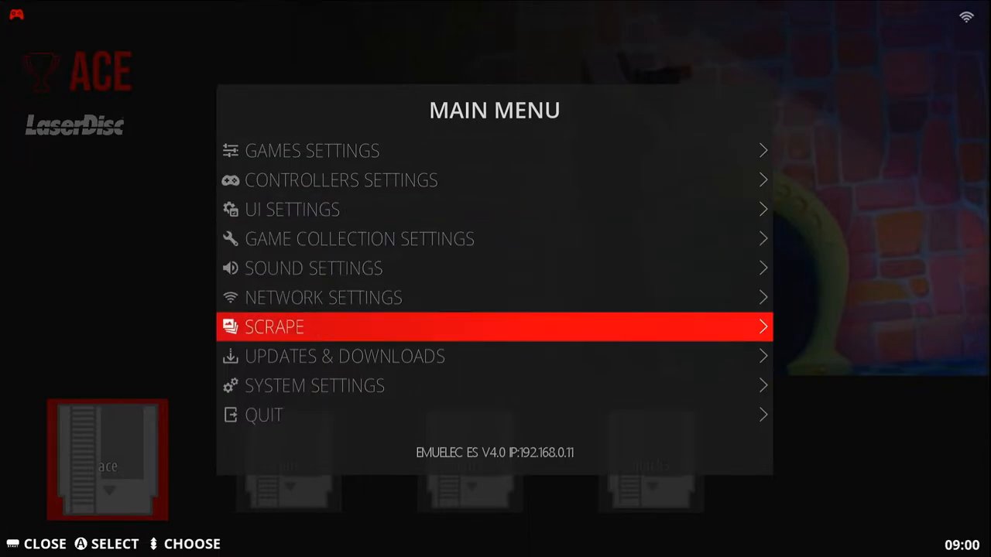
pyautogui.click(495, 326)
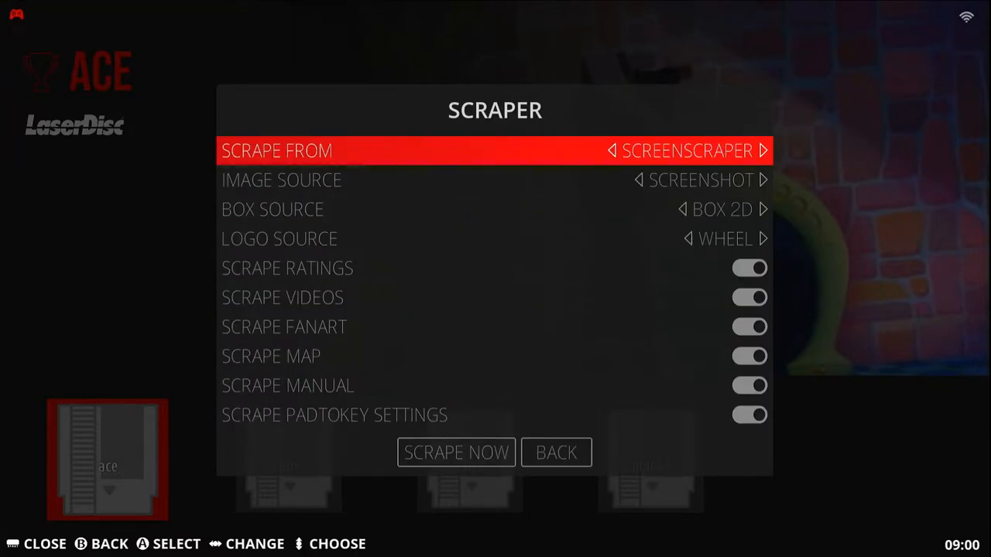
pyautogui.click(455, 452)
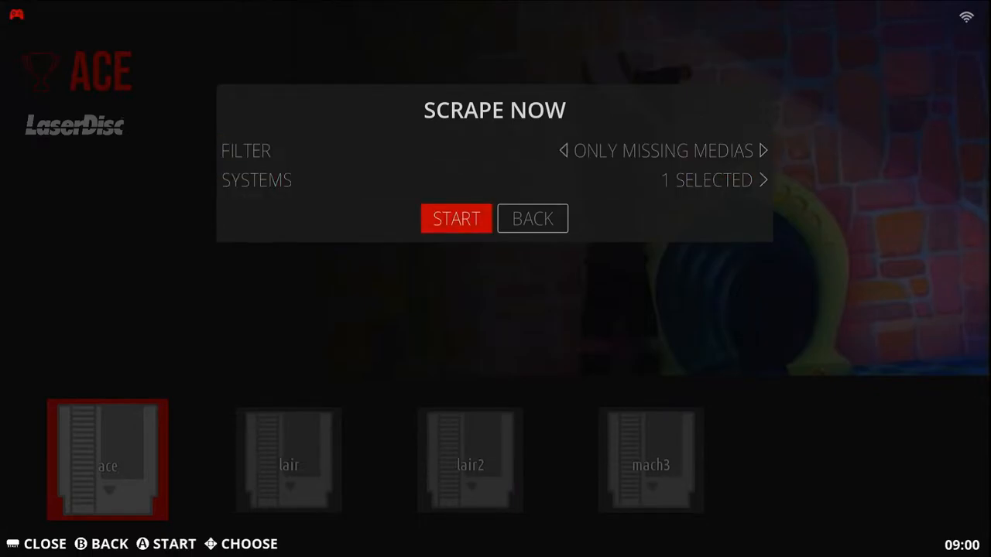
pyautogui.click(456, 218)
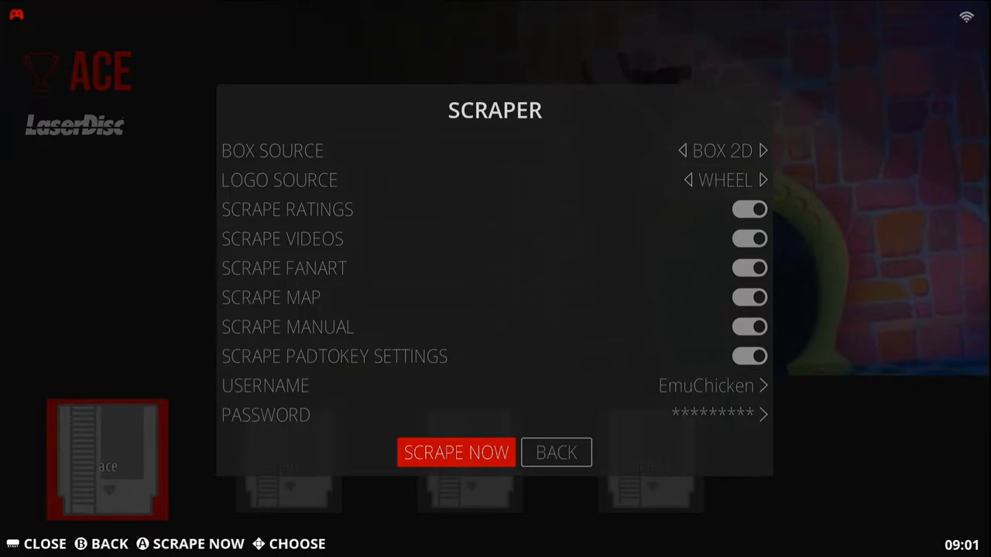
pyautogui.click(556, 452)
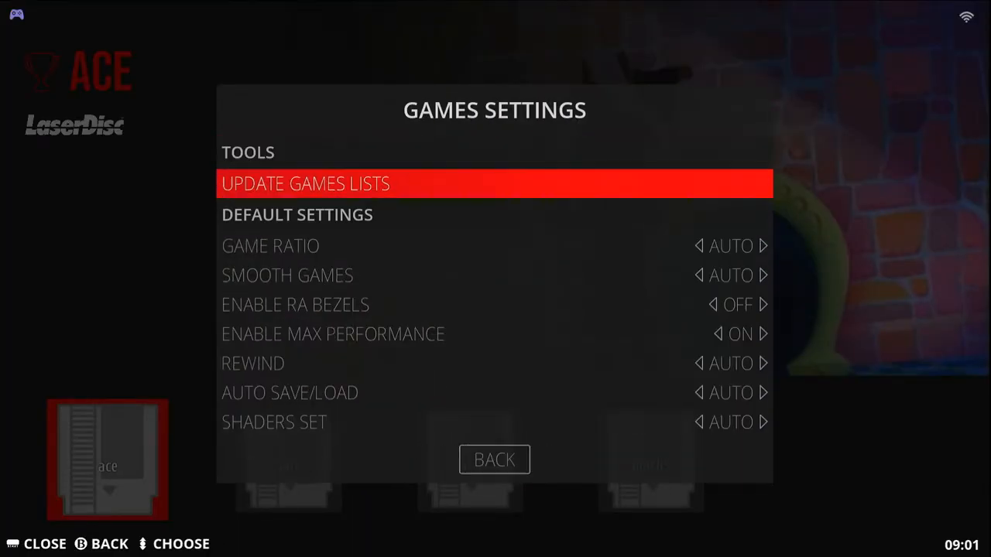
pyautogui.click(494, 183)
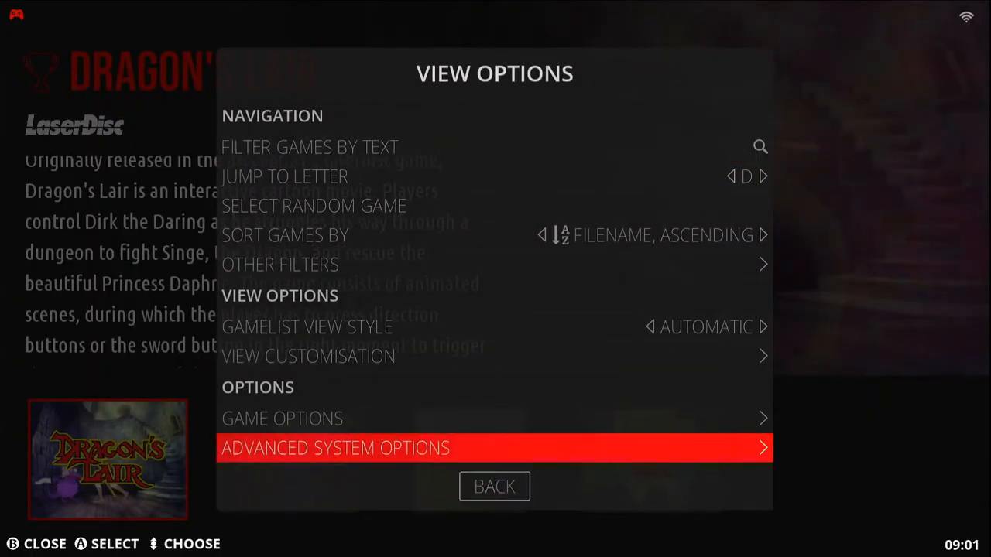
# Step: Change the LaserDisc emulator from Hypseus to LIBRETRO / DAPHNE in Advanced System Options
pyautogui.click(494, 447)
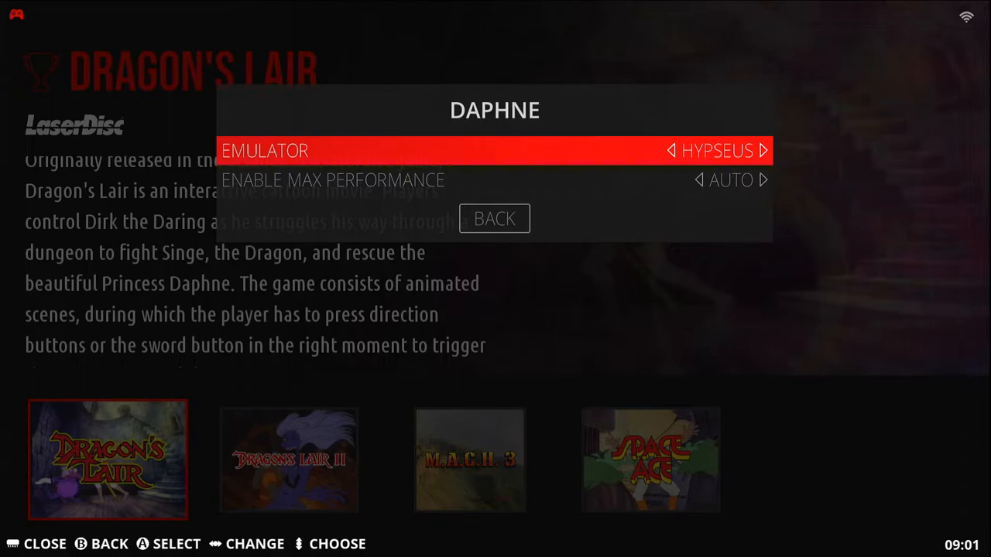
pyautogui.click(762, 150)
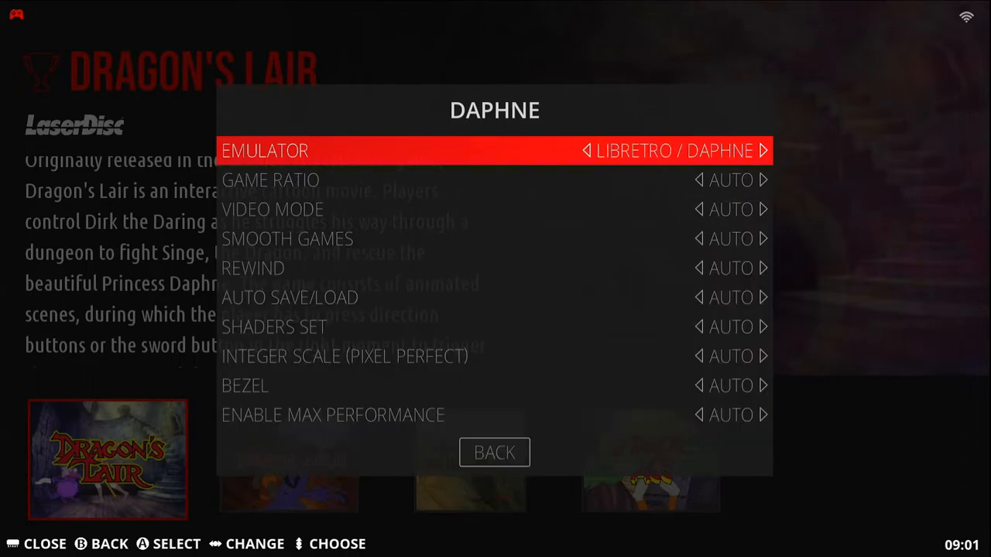
pyautogui.click(762, 150)
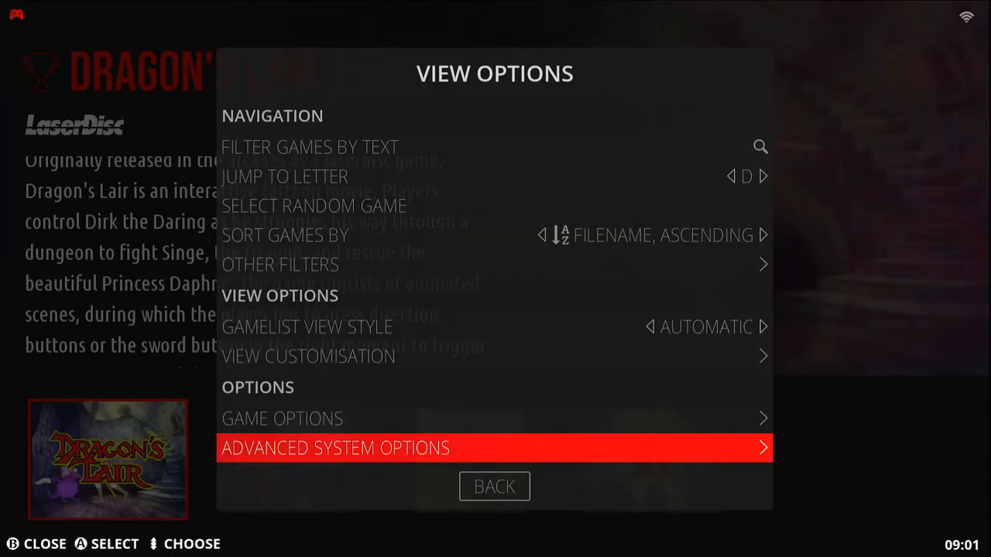
pyautogui.click(494, 486)
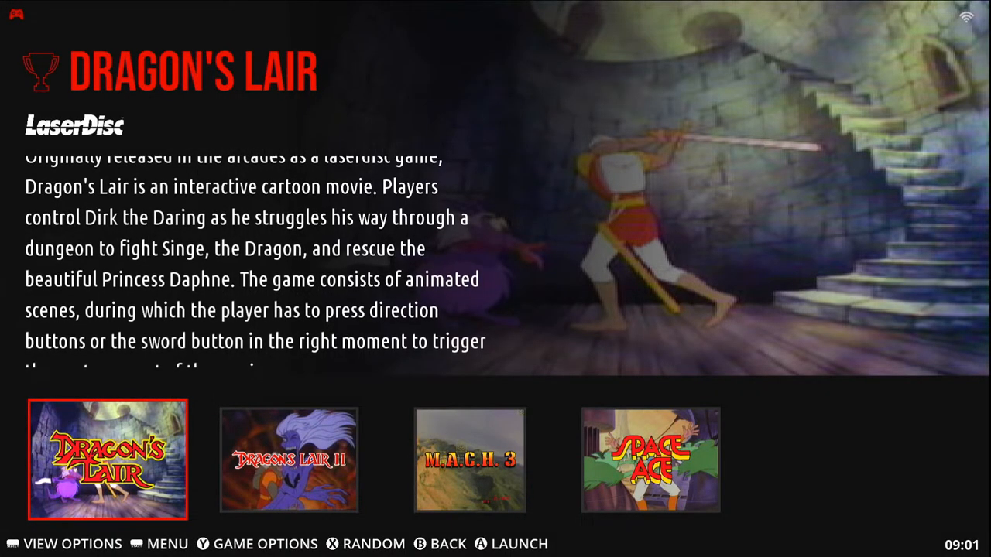